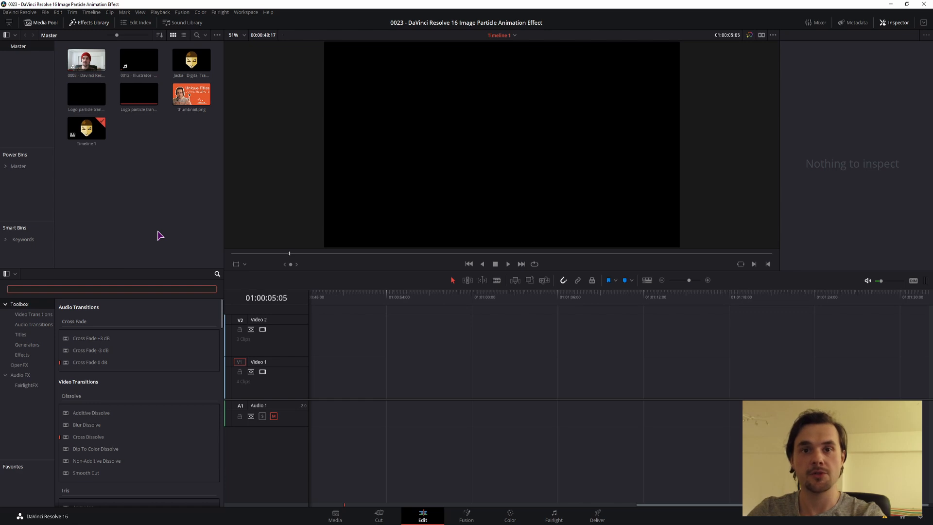
{"action": "mouse_move", "coordinate": [232, 315]}
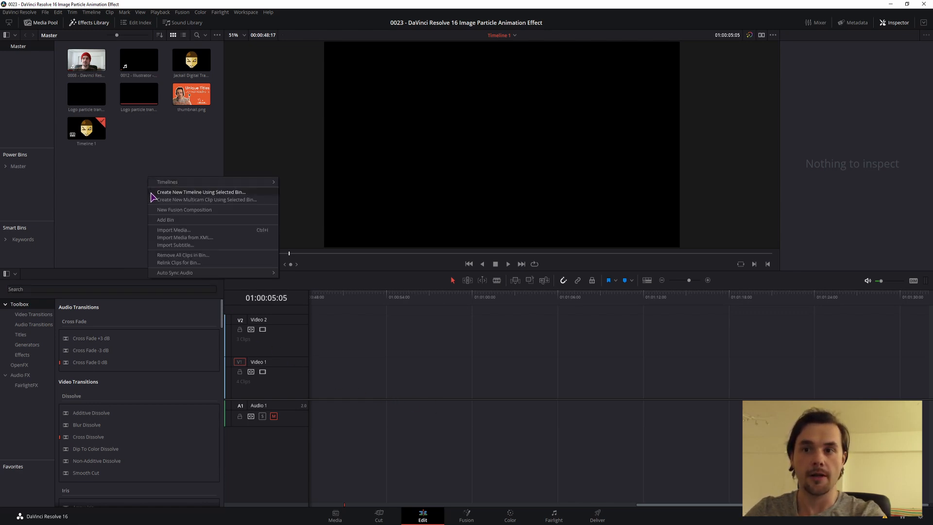
{"action": "mouse_move", "coordinate": [176, 180]}
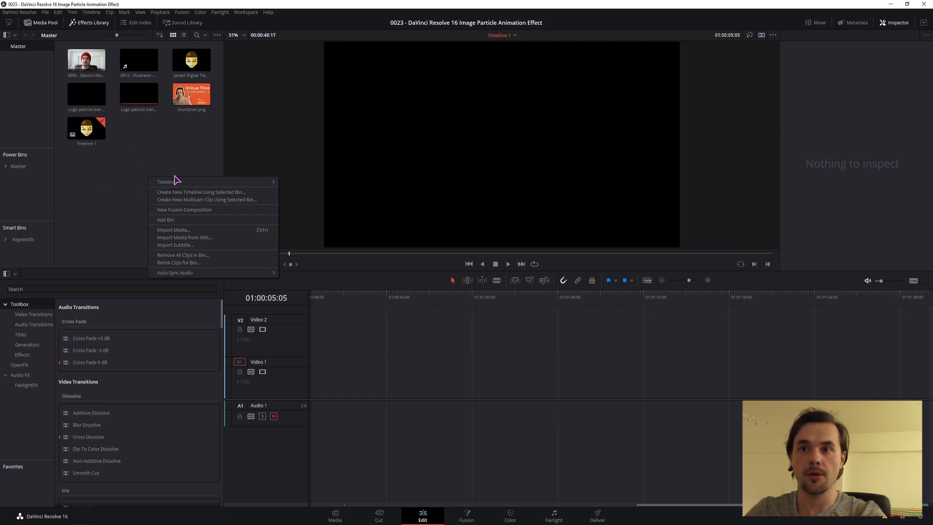
{"action": "mouse_move", "coordinate": [184, 210]}
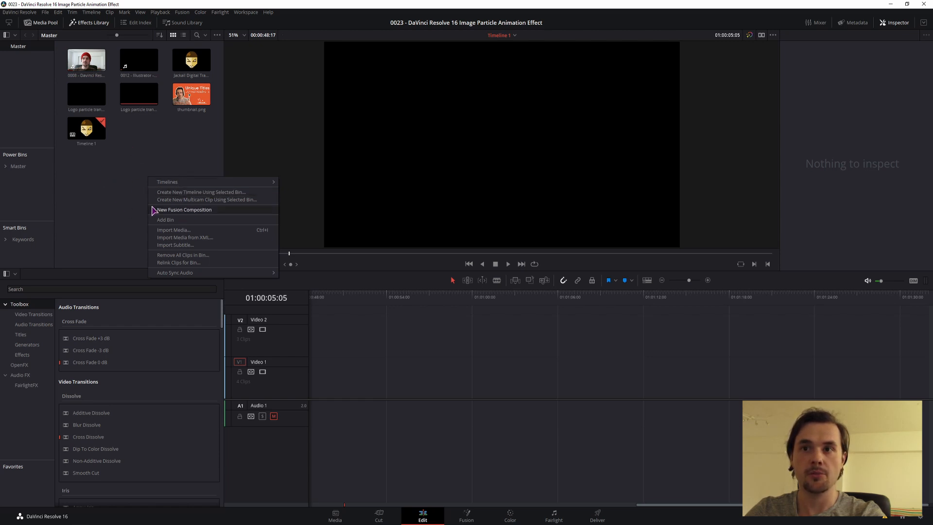
Dismiss the composition menu and search 'fus' in the library panel
{"action": "left_click", "coordinate": [107, 93]}
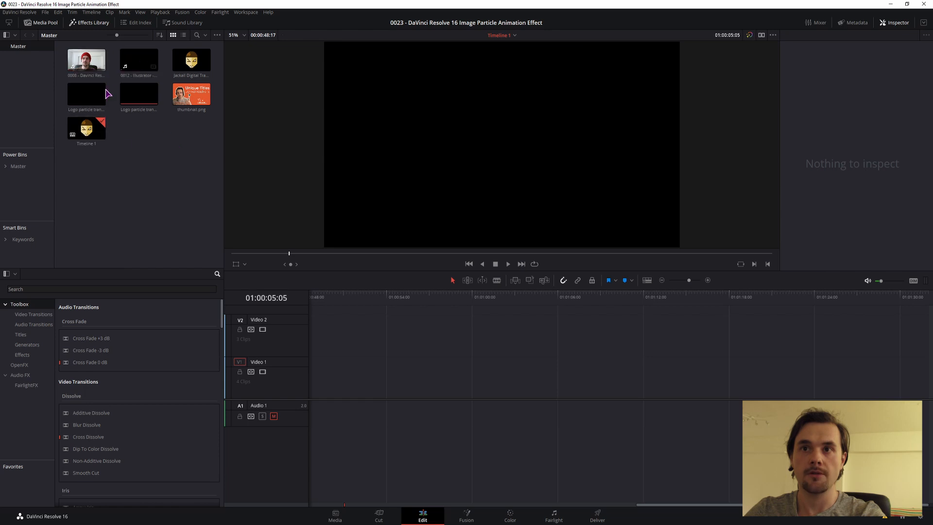
{"action": "mouse_move", "coordinate": [417, 400]}
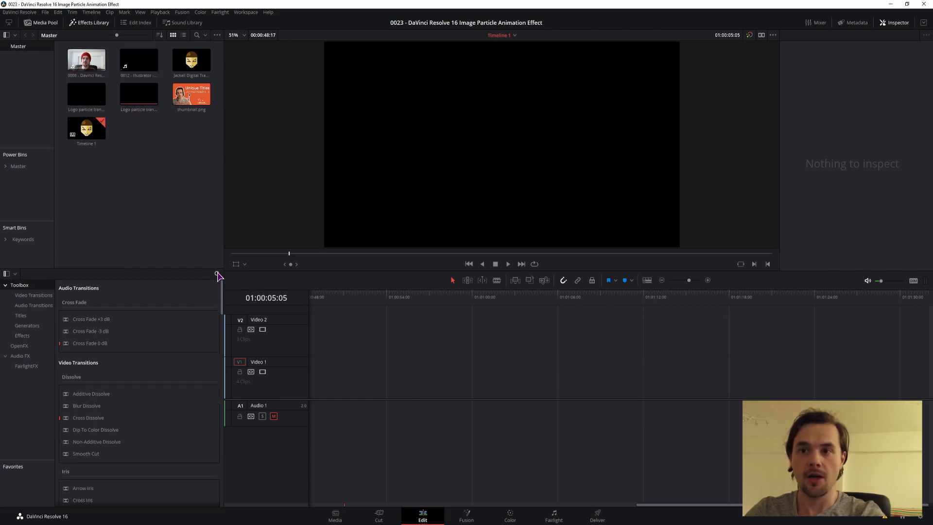
{"action": "type", "text": "fus"}
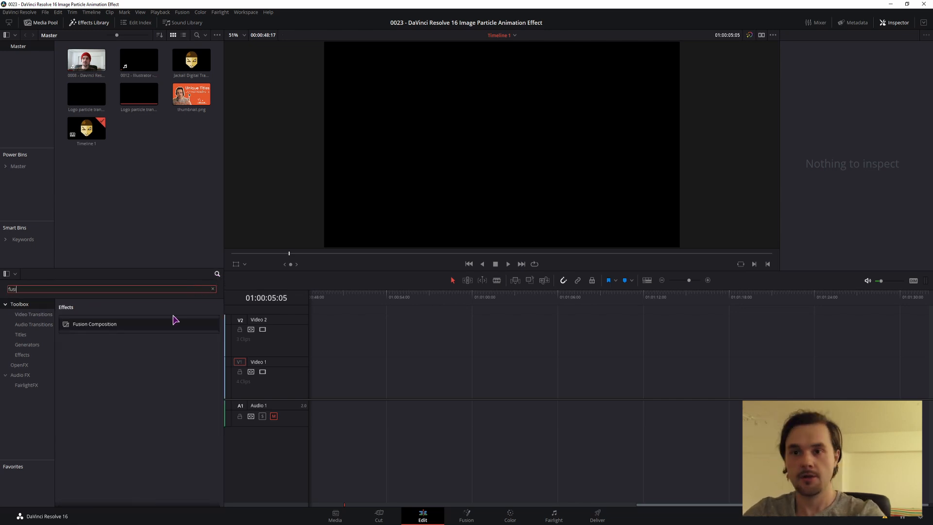
{"action": "left_click", "coordinate": [213, 289]}
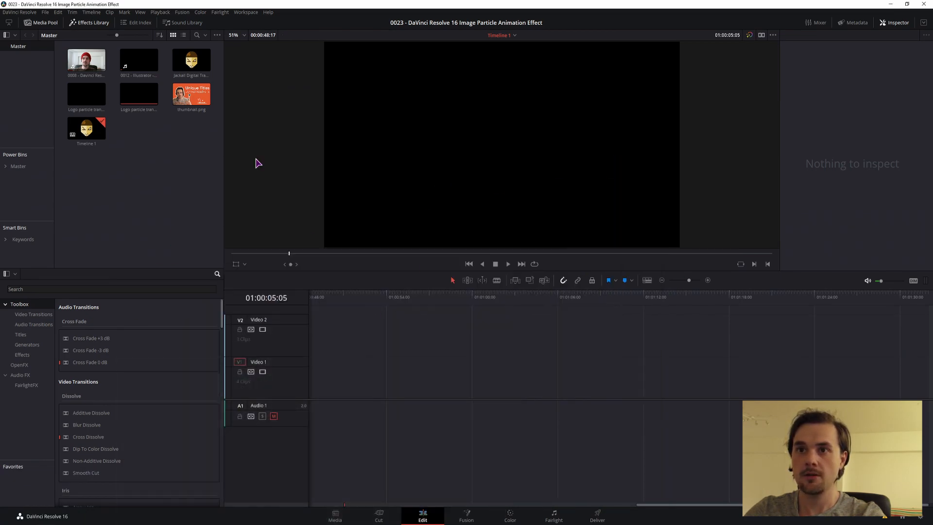
Place Jackall Digital Transparent.png on Video 1 and park the playhead over the clip
{"action": "left_click", "coordinate": [191, 59]}
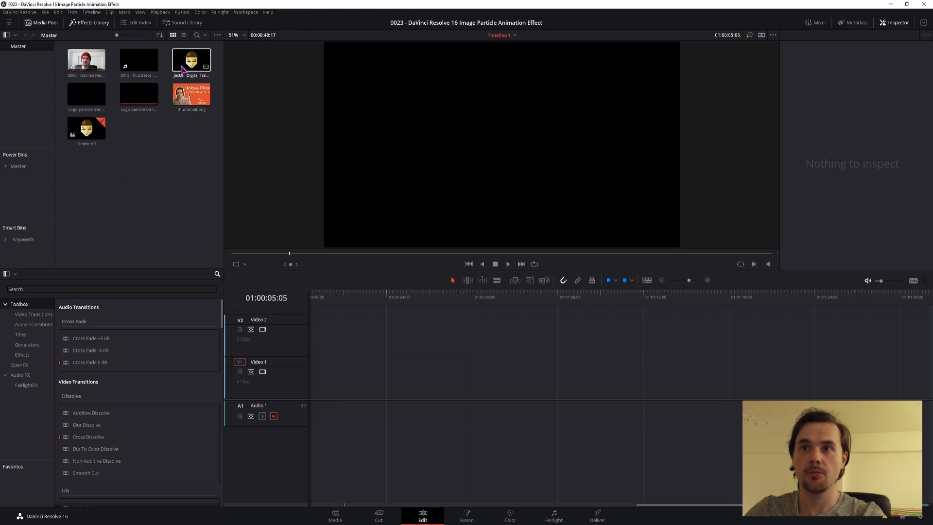
{"action": "left_click_drag", "start_coordinate": [191, 59], "coordinate": [396, 378]}
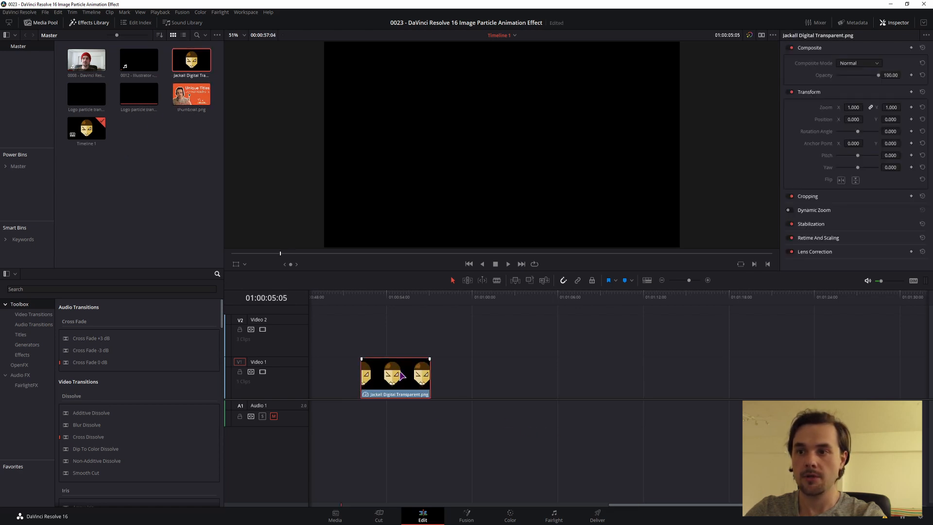
{"action": "left_click", "coordinate": [396, 378]}
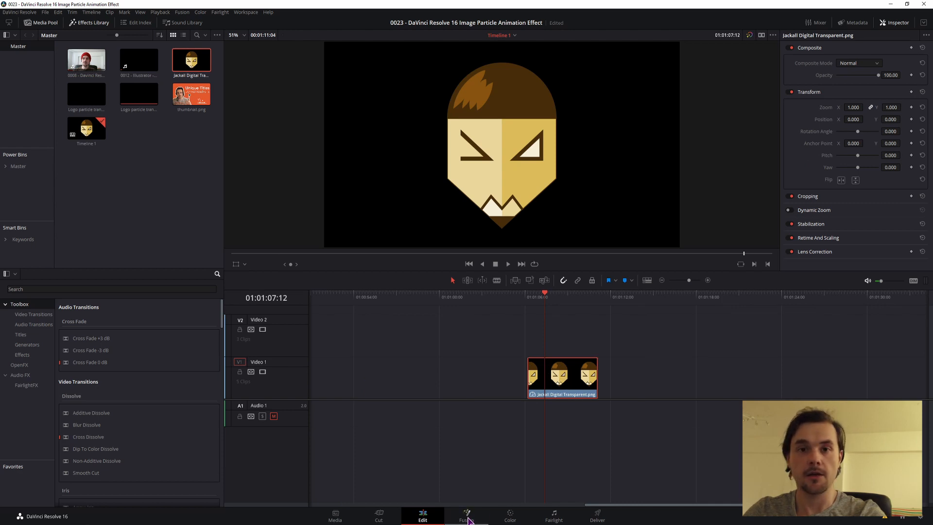
Open the logo clip in Fusion and bring the logo image in as MediaIn1, repositioning MediaOut1
{"action": "left_click", "coordinate": [466, 515]}
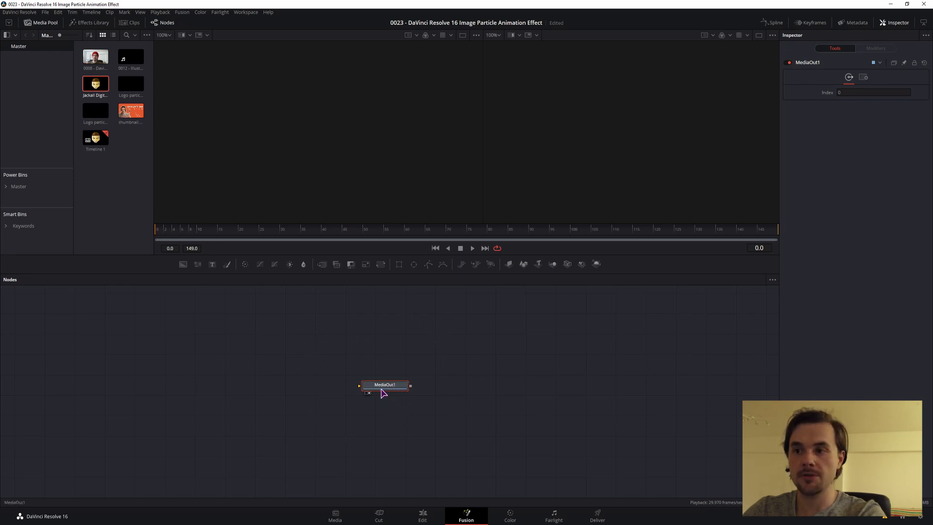
{"action": "left_click_drag", "start_coordinate": [384, 385], "coordinate": [403, 388]}
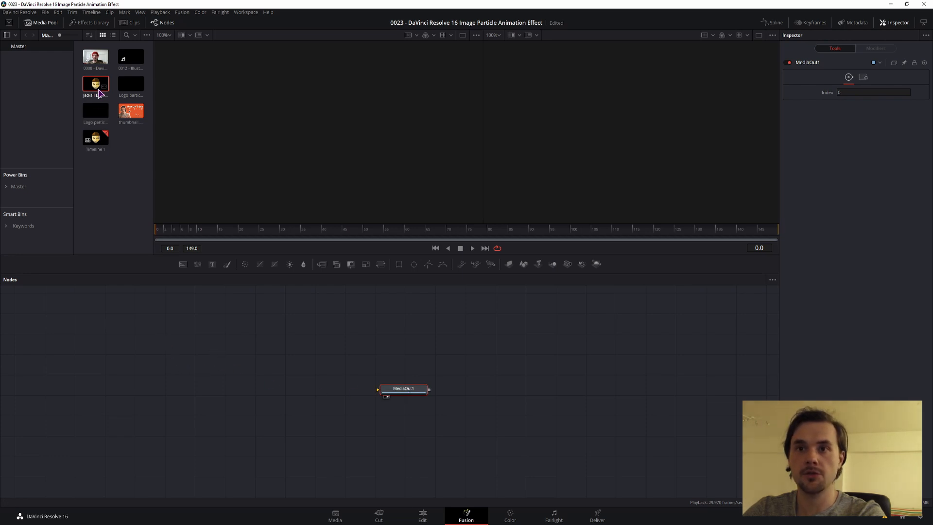
{"action": "left_click_drag", "start_coordinate": [95, 84], "coordinate": [157, 344]}
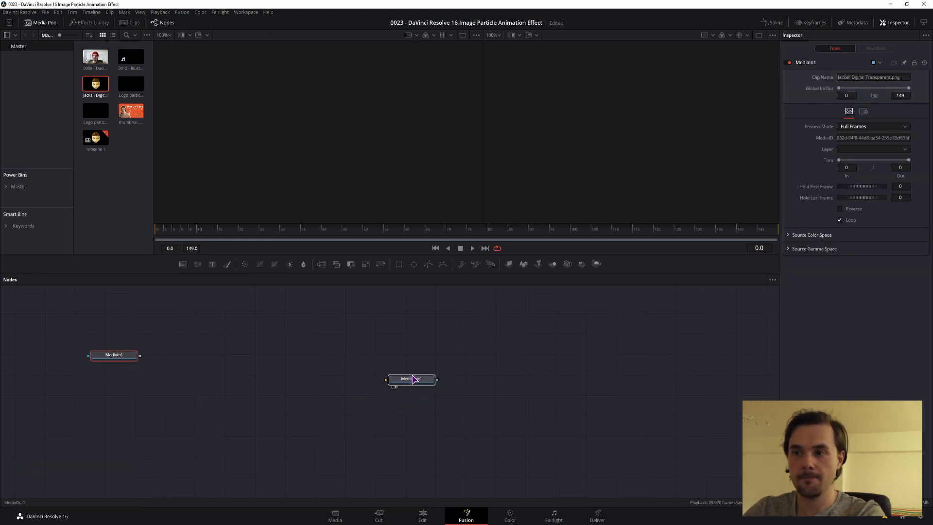
{"action": "left_click_drag", "start_coordinate": [410, 379], "coordinate": [349, 396]}
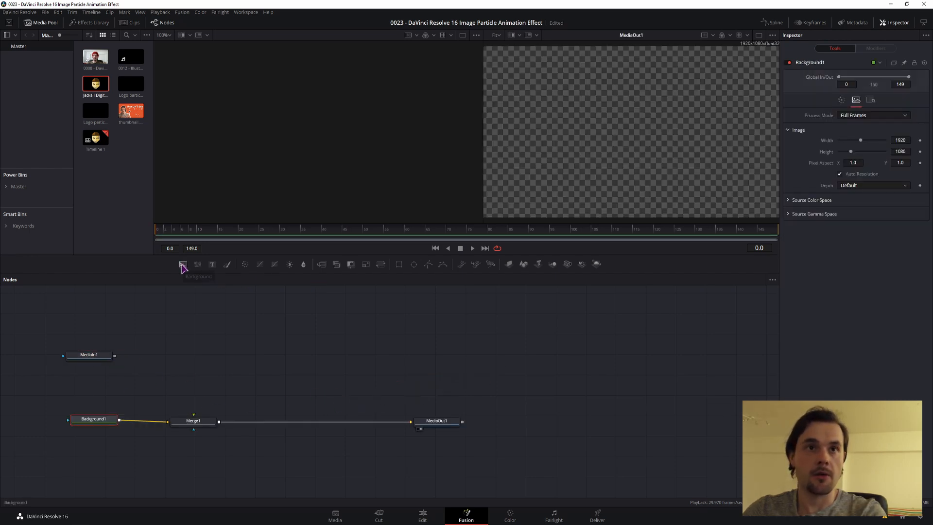
{"action": "mouse_move", "coordinate": [198, 367]}
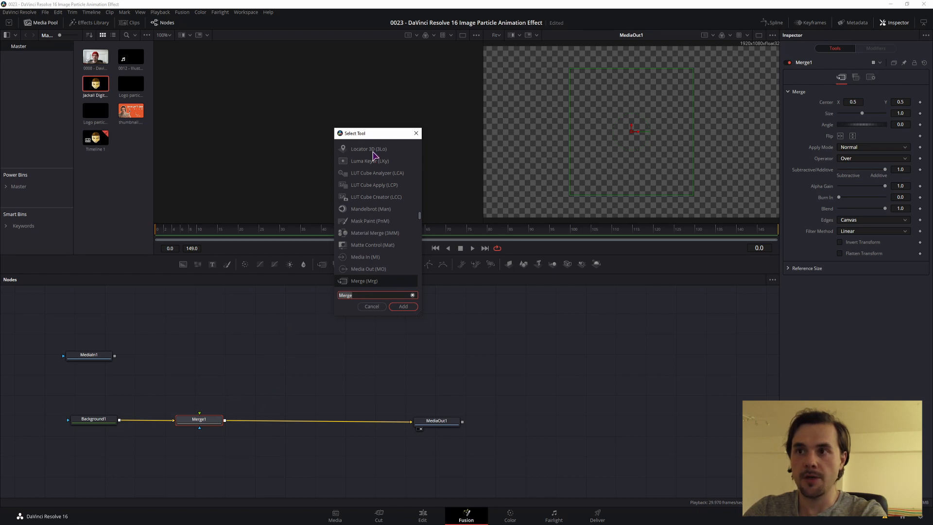
{"action": "mouse_move", "coordinate": [367, 288]}
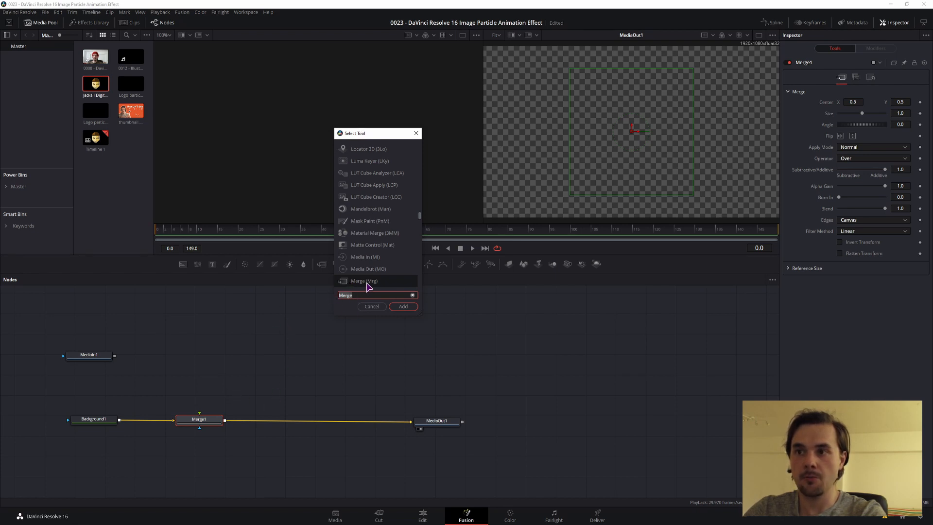
Dismiss the Select Tool dialog, leaving Background1 feeding Merge1 into MediaOut1
{"action": "left_click", "coordinate": [371, 306]}
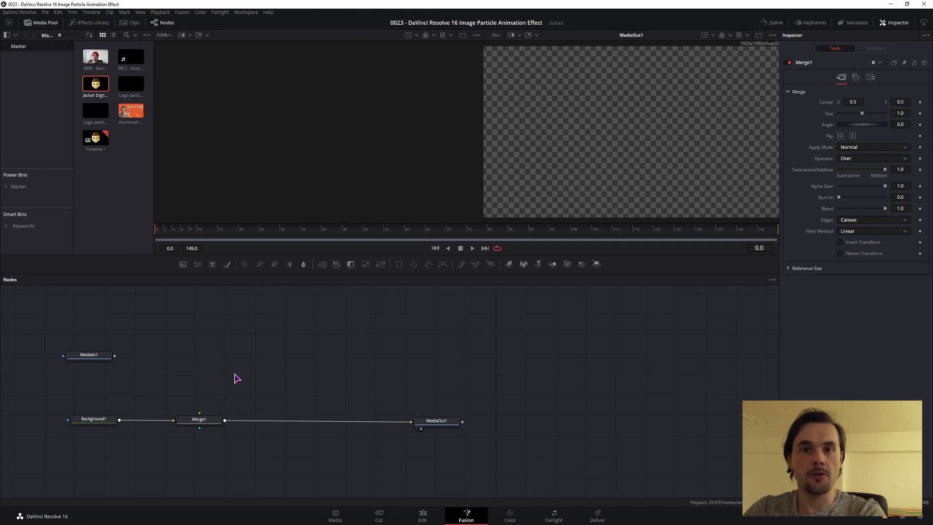
{"action": "mouse_move", "coordinate": [112, 373]}
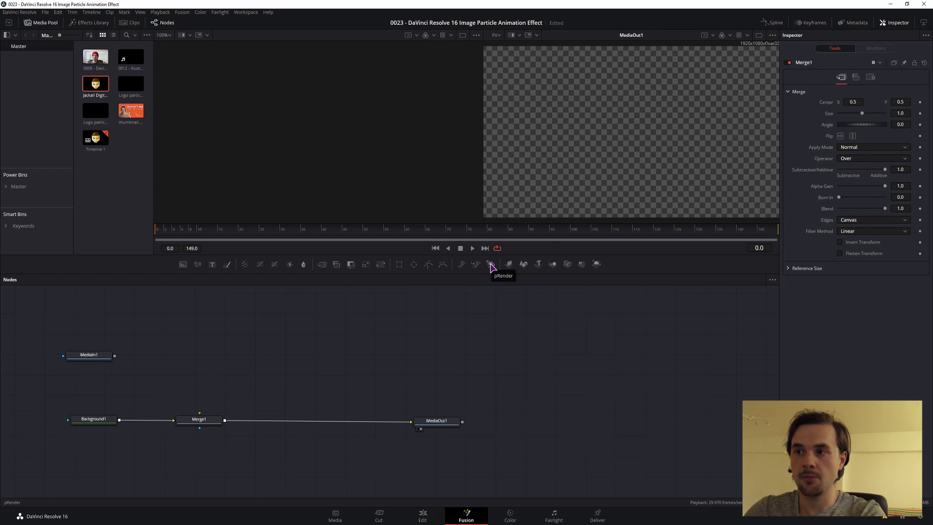
Add a pRender node and a pImageEmitter from Add Tool > Particles beside MediaIn1
{"action": "left_click", "coordinate": [491, 264]}
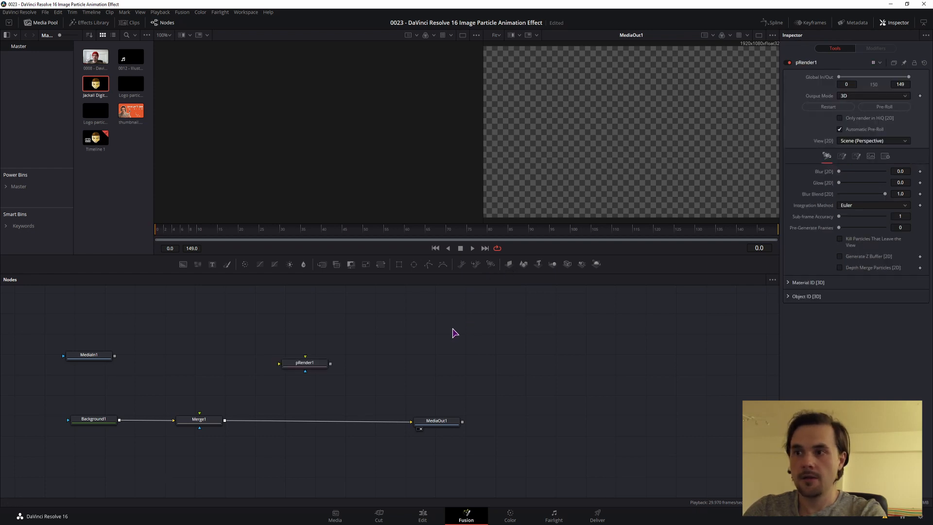
{"action": "left_click", "coordinate": [89, 355]}
{"action": "type", "text": "Merge"}
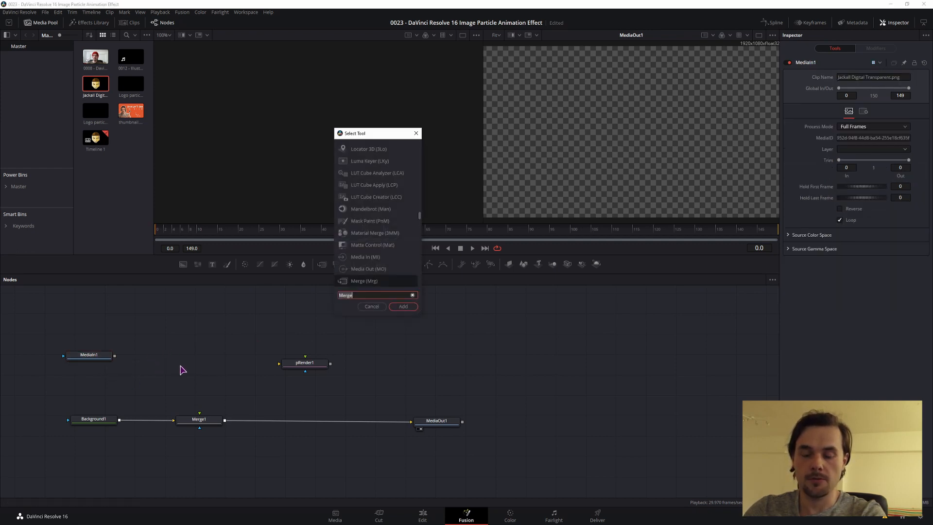
{"action": "left_click", "coordinate": [371, 306]}
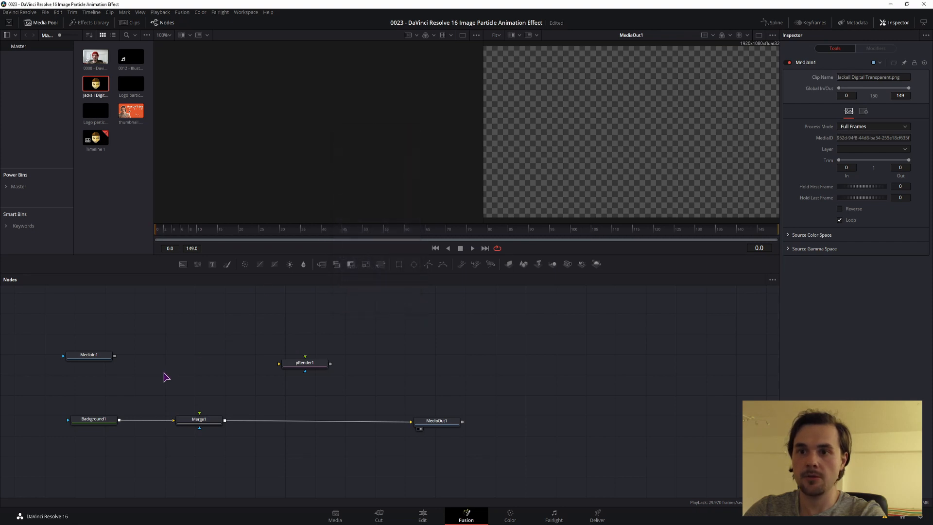
{"action": "right_click", "coordinate": [166, 377]}
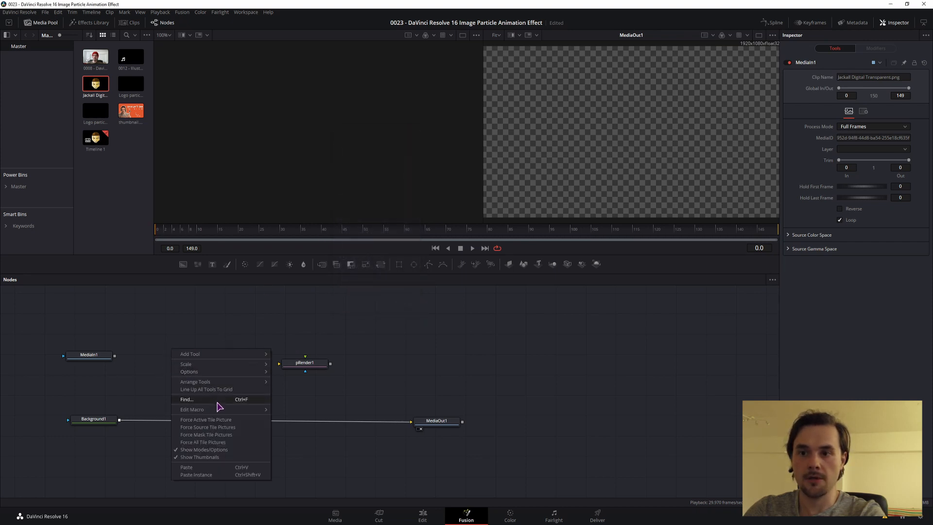
{"action": "left_click", "coordinate": [189, 353]}
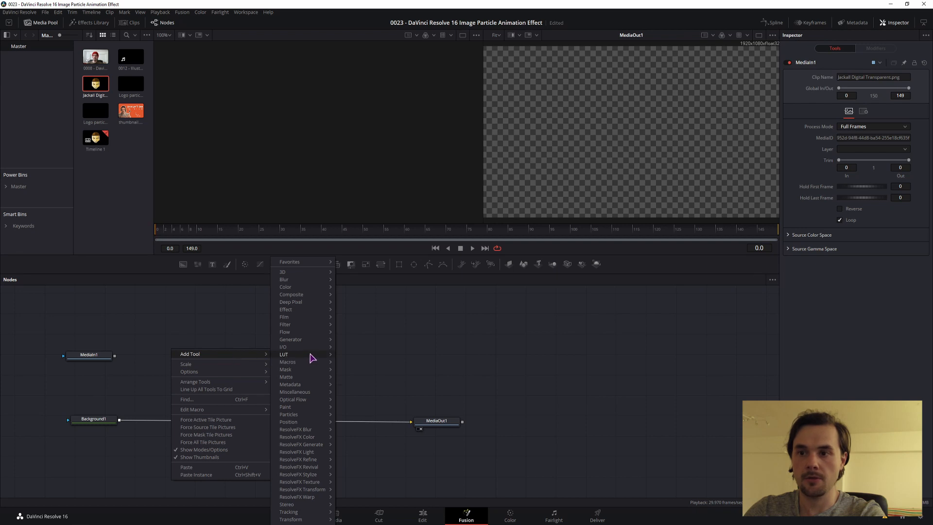
{"action": "mouse_move", "coordinate": [289, 414]}
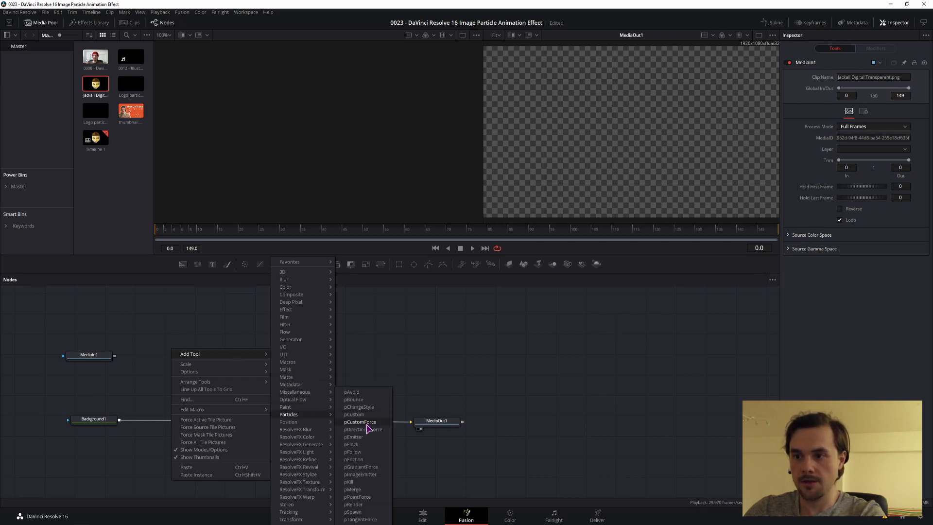
{"action": "mouse_move", "coordinate": [359, 474]}
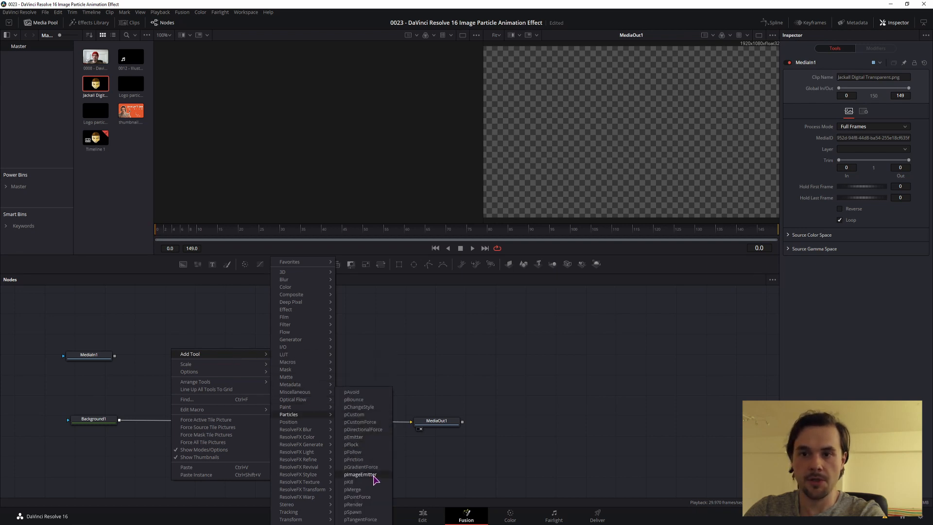
{"action": "left_click", "coordinate": [360, 474]}
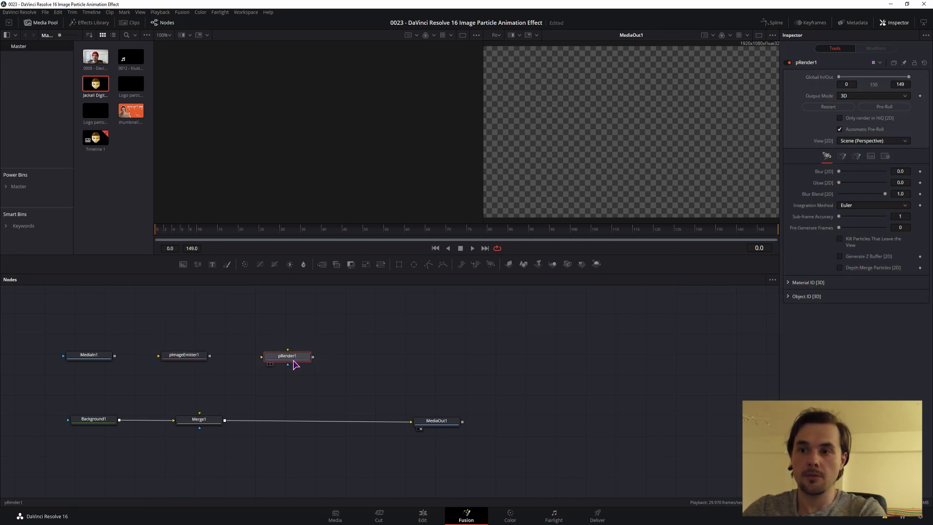
Set pRender1's Output Mode to 2D and wire pImageEmitter1 into pRender1
{"action": "left_click", "coordinate": [872, 96]}
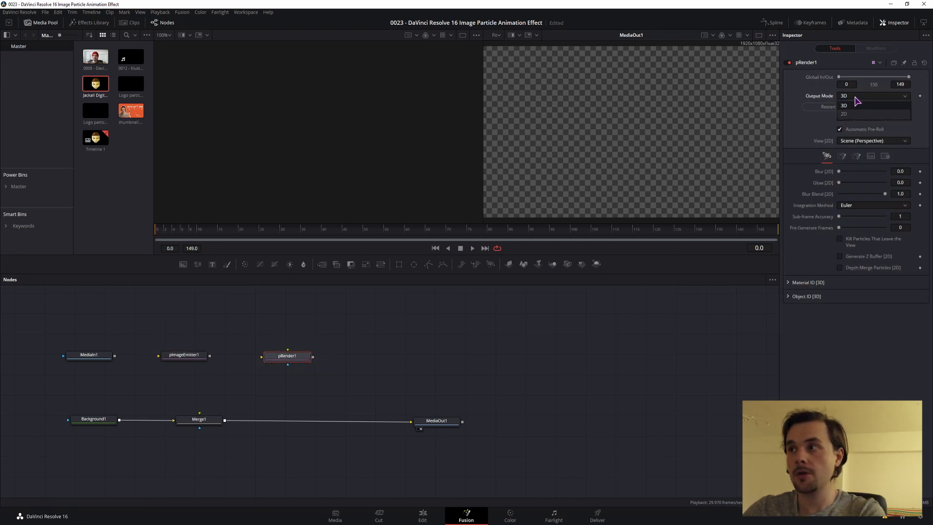
{"action": "left_click", "coordinate": [844, 114]}
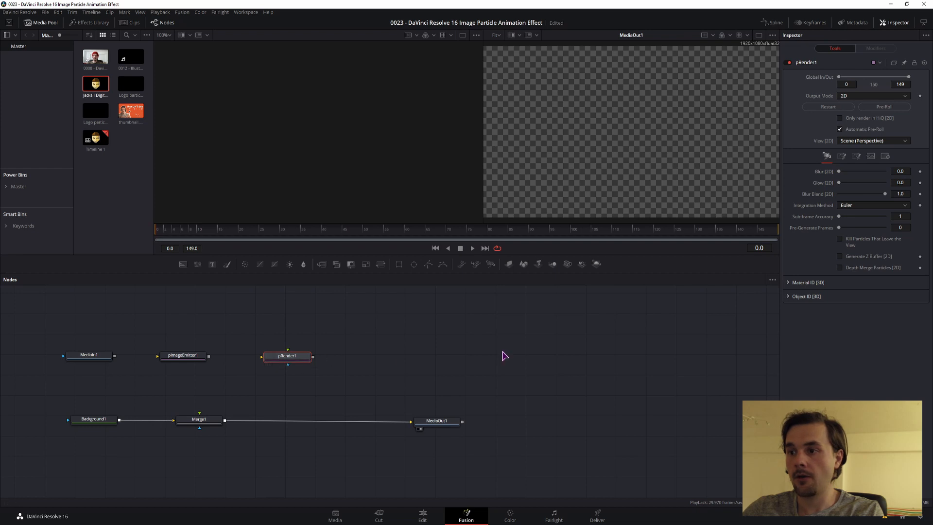
{"action": "left_click", "coordinate": [871, 155]}
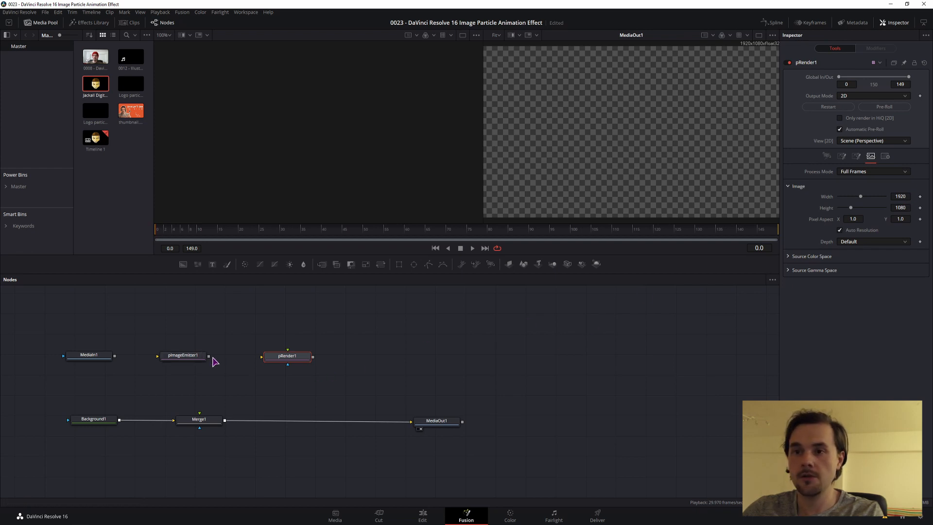
{"action": "left_click_drag", "start_coordinate": [207, 356], "coordinate": [261, 356]}
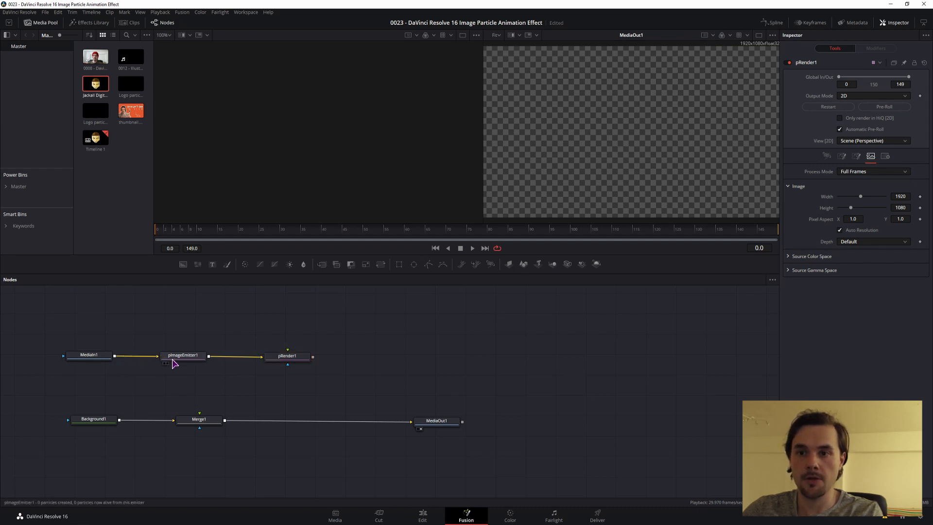
Connect MediaIn1 into pImageEmitter1 and show the emitter's controls in the Inspector
{"action": "left_click", "coordinate": [183, 355]}
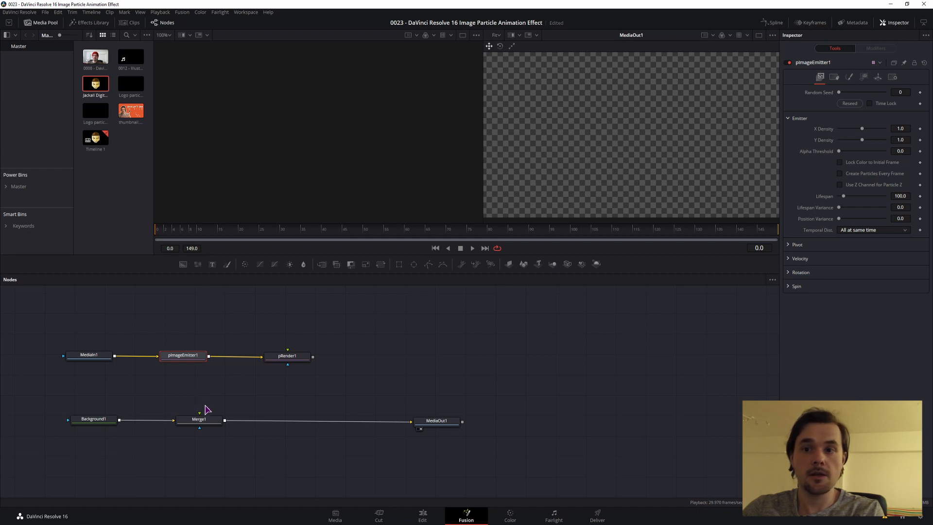
{"action": "mouse_move", "coordinate": [280, 381]}
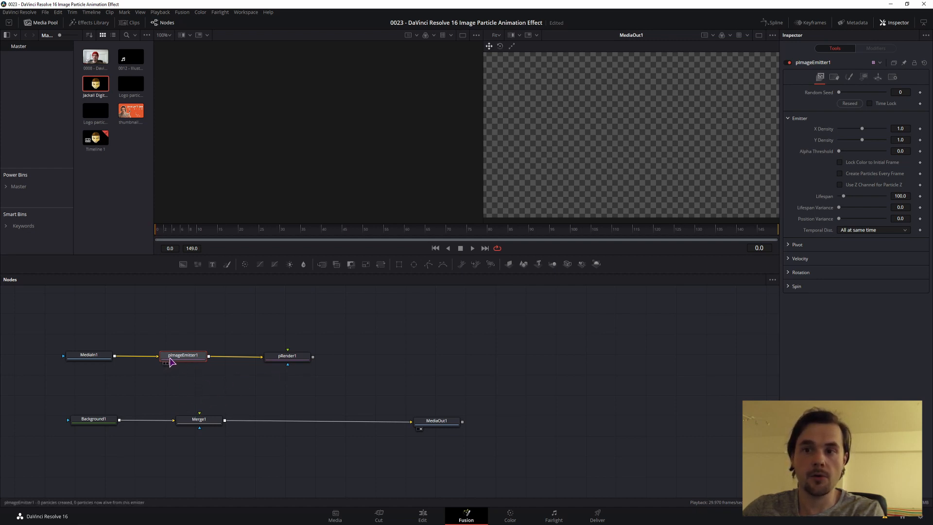
{"action": "left_click", "coordinate": [288, 355]}
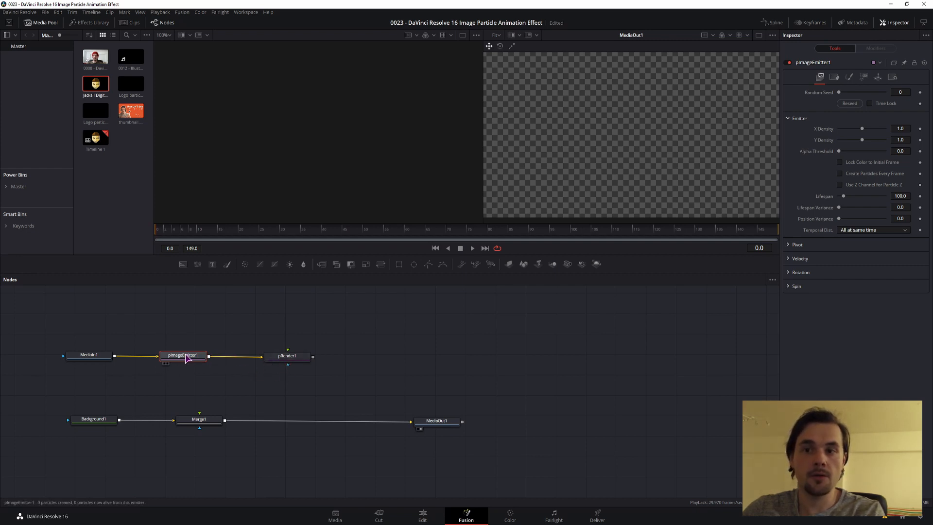
{"action": "mouse_move", "coordinate": [181, 363]}
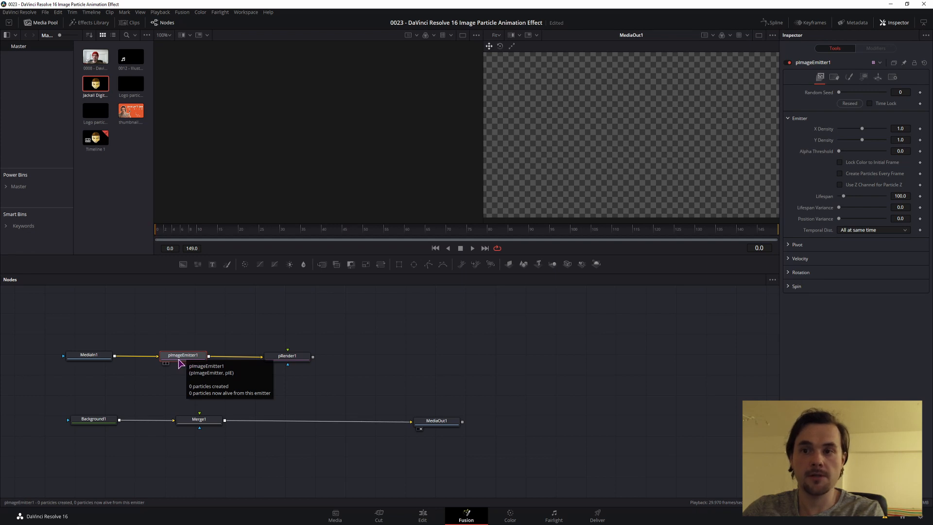
{"action": "mouse_move", "coordinate": [115, 332]}
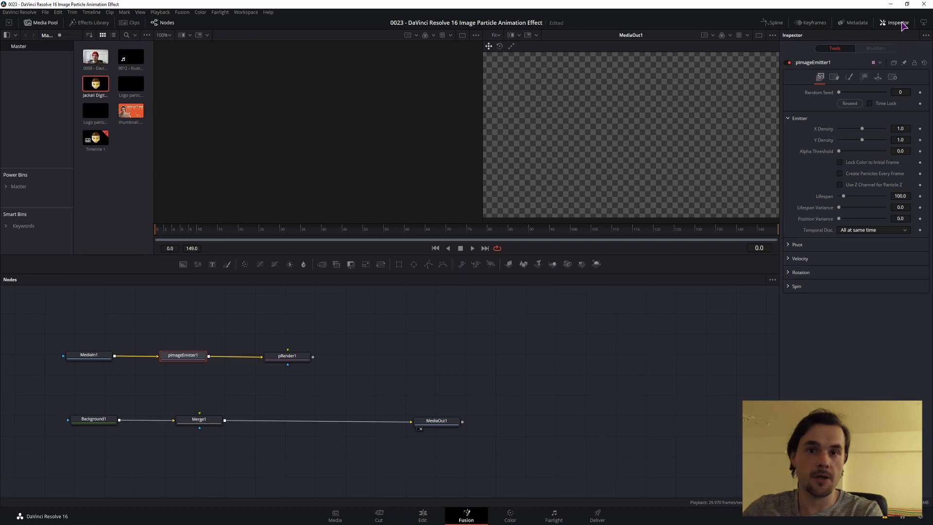
{"action": "mouse_move", "coordinate": [233, 345]}
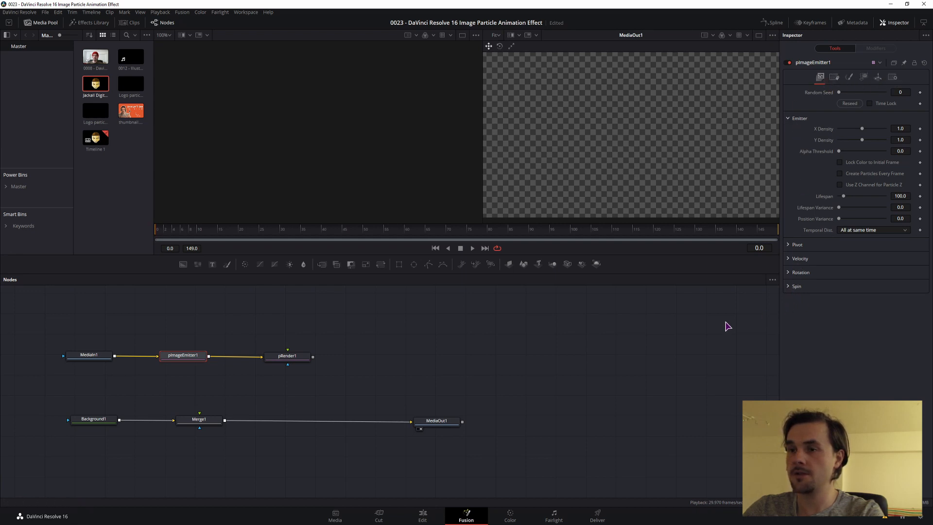
{"action": "mouse_move", "coordinate": [684, 360]}
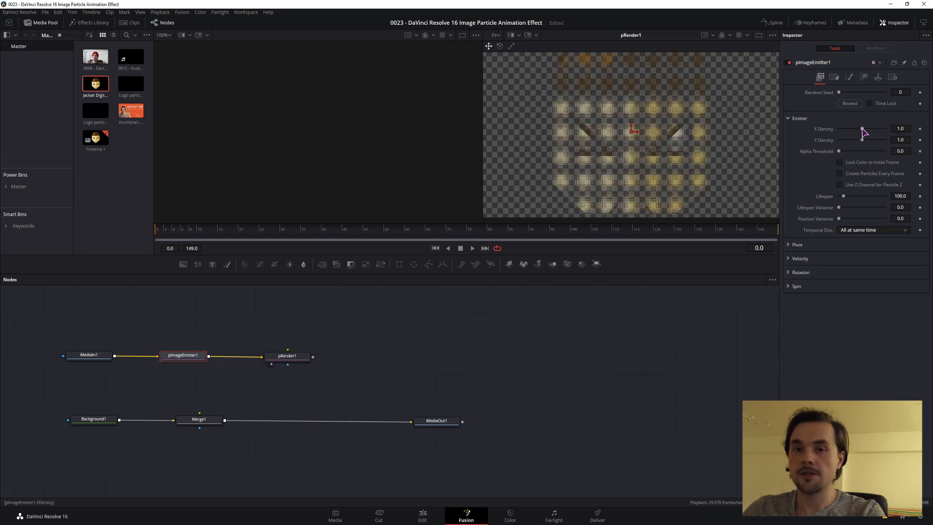
{"action": "mouse_move", "coordinate": [869, 141]}
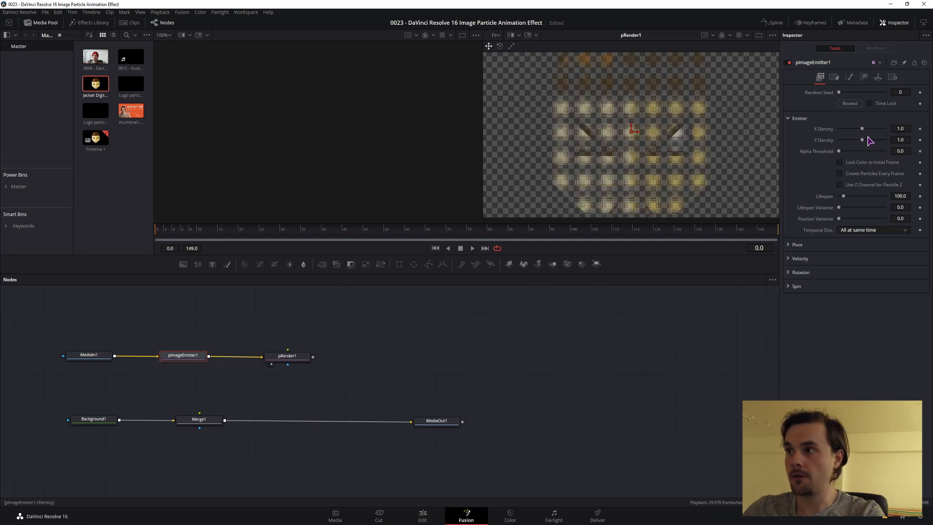
Test X and Y Density at 2, then reset both densities to 1.0
{"action": "left_click_drag", "start_coordinate": [863, 139], "coordinate": [884, 139]}
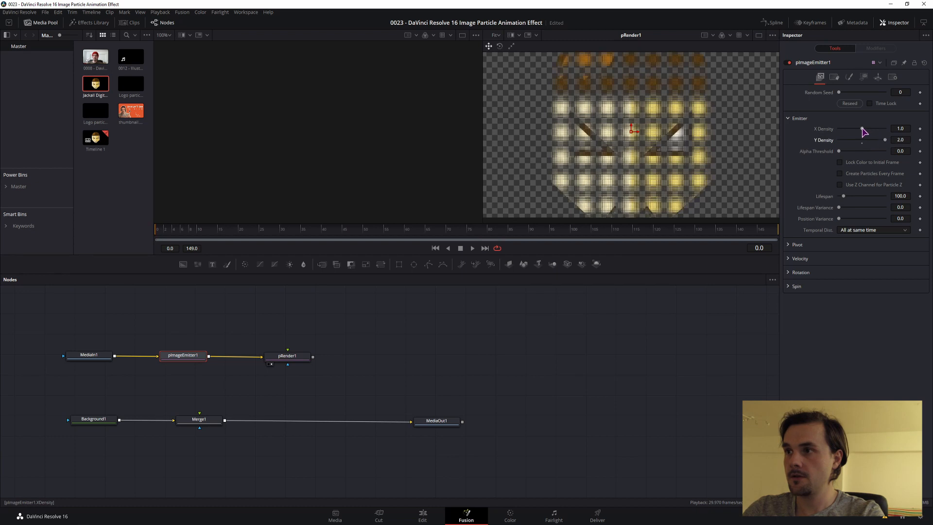
{"action": "left_click_drag", "start_coordinate": [863, 129], "coordinate": [884, 128]}
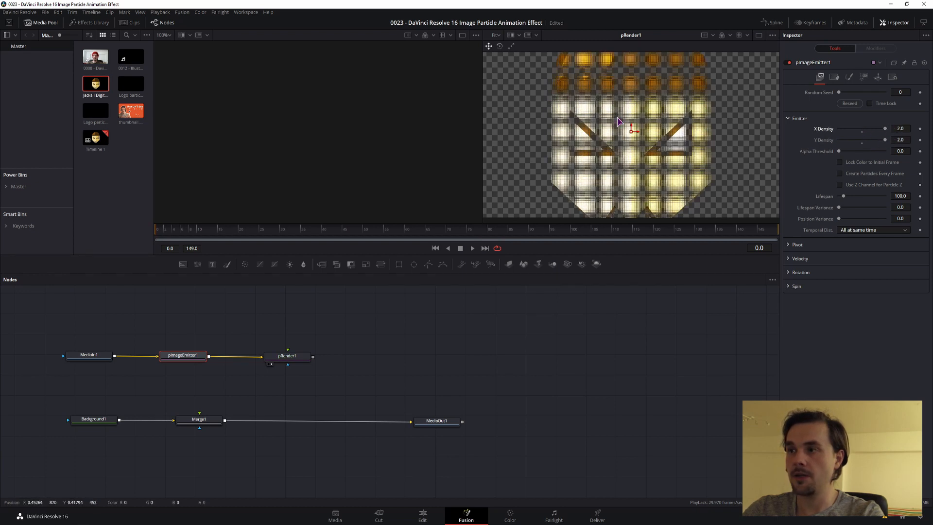
{"action": "mouse_move", "coordinate": [905, 125]}
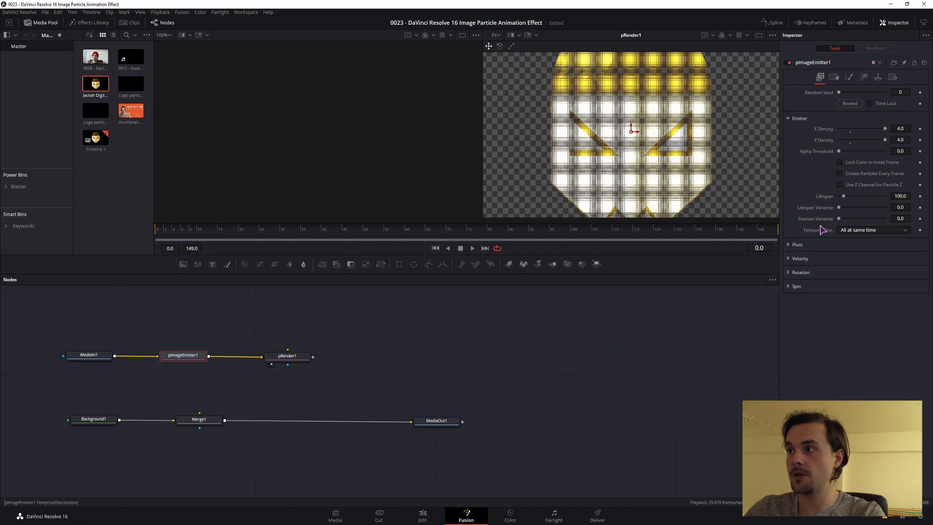
{"action": "mouse_move", "coordinate": [645, 147]}
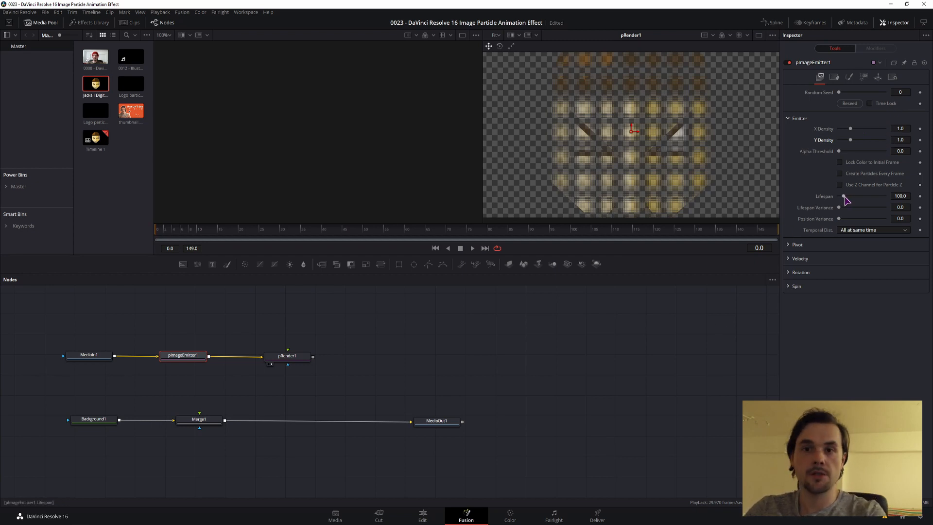
{"action": "mouse_move", "coordinate": [409, 238]}
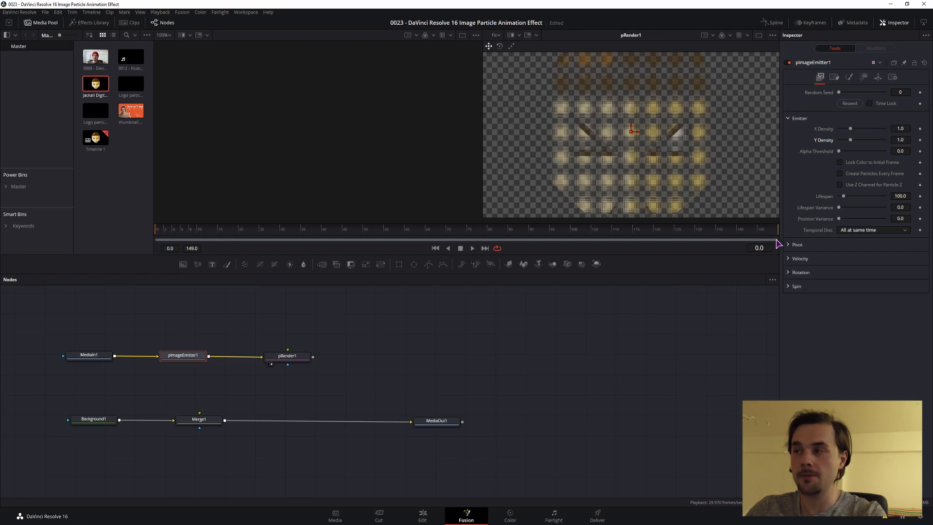
{"action": "left_click", "coordinate": [898, 196]}
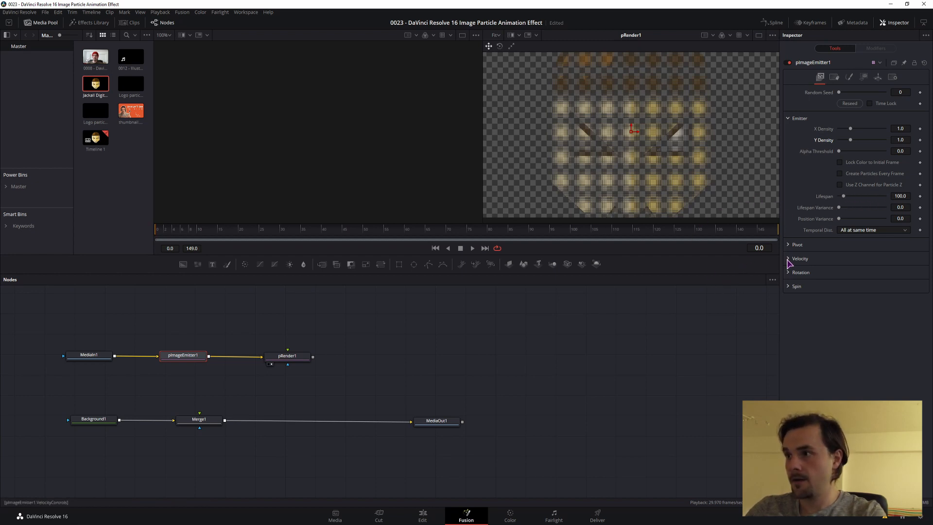
Set particle Velocity to about 0.29 with Velocity Variance 0.142
{"action": "left_click", "coordinate": [800, 259]}
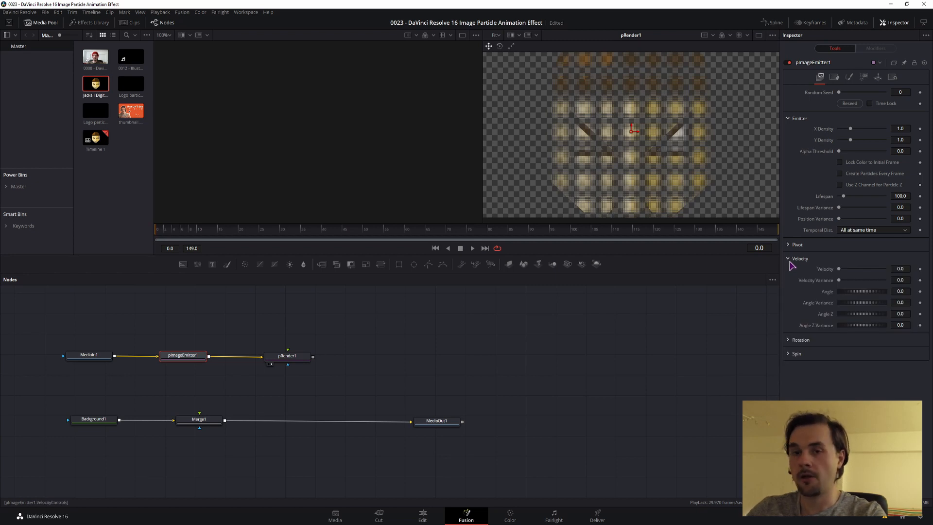
{"action": "mouse_move", "coordinate": [625, 366]}
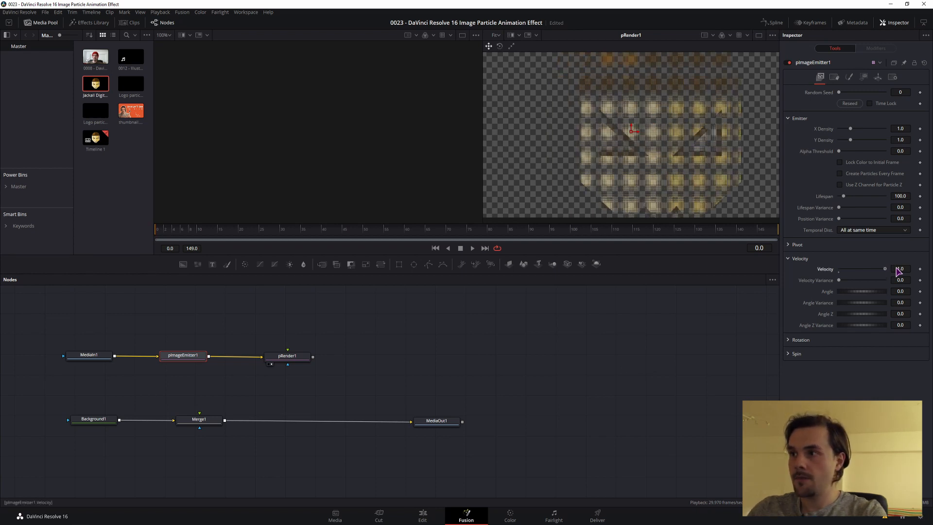
{"action": "left_click_drag", "start_coordinate": [838, 269], "coordinate": [877, 269]}
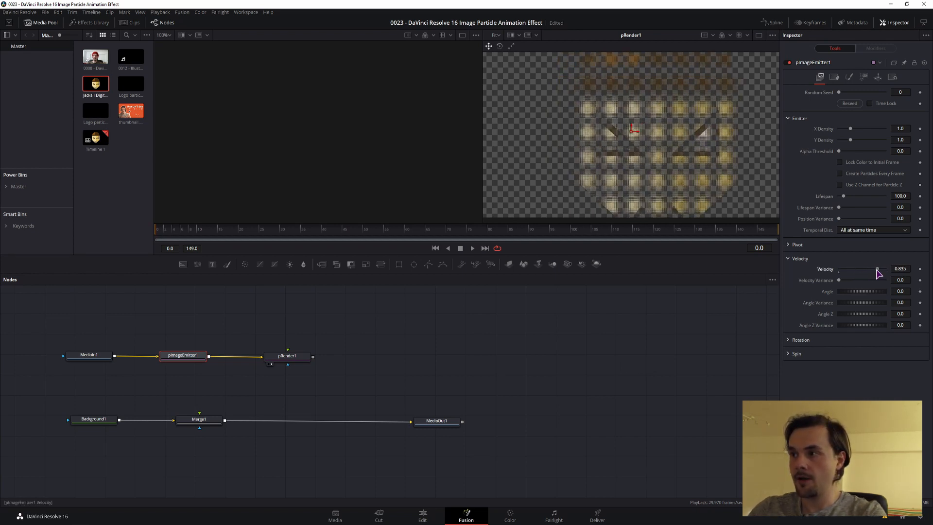
{"action": "left_click_drag", "start_coordinate": [877, 269], "coordinate": [855, 269]}
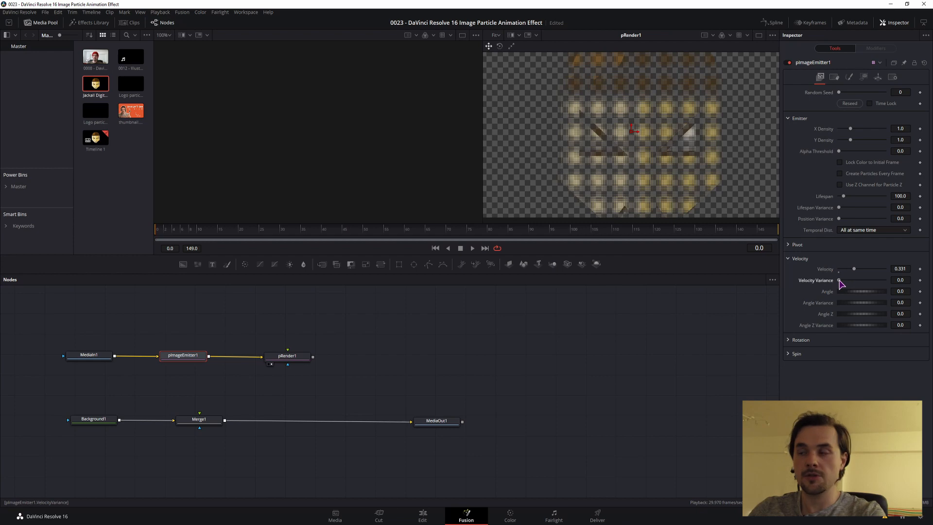
{"action": "left_click_drag", "start_coordinate": [842, 284], "coordinate": [849, 284]}
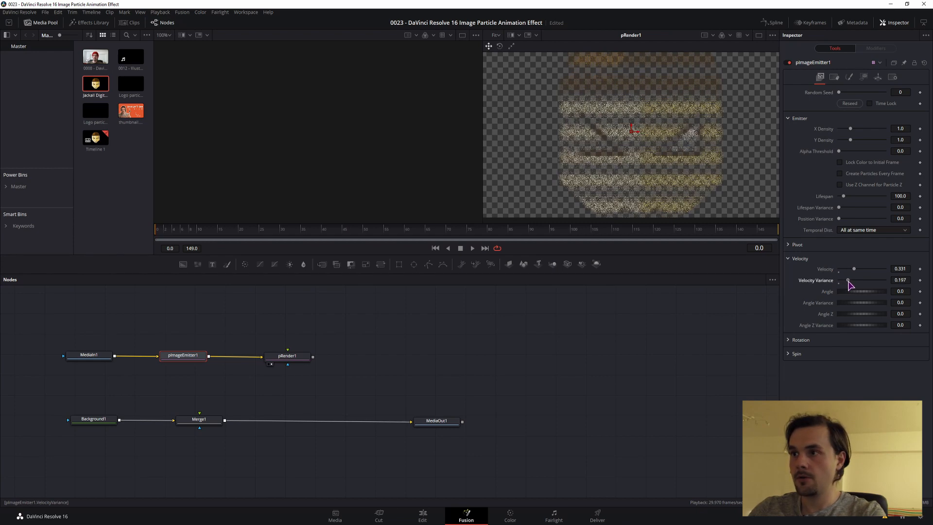
{"action": "left_click_drag", "start_coordinate": [849, 279], "coordinate": [847, 280]}
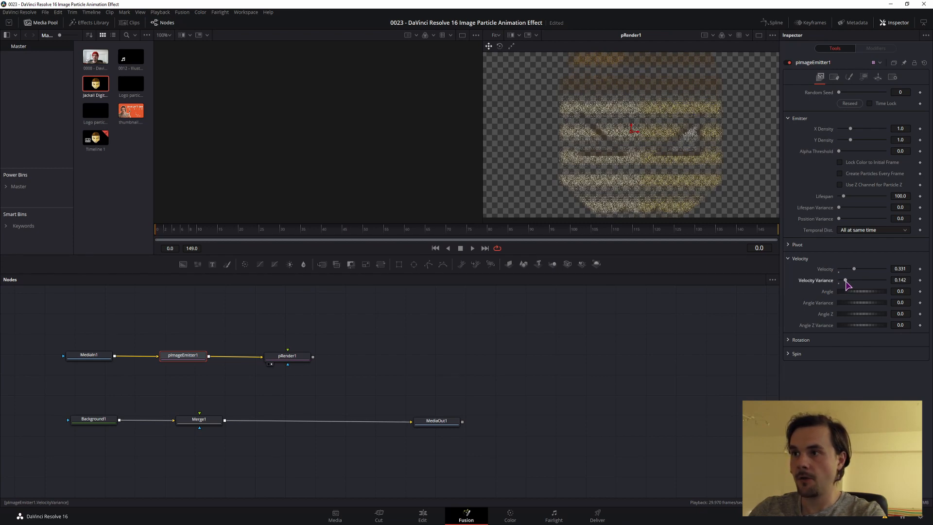
{"action": "left_click_drag", "start_coordinate": [855, 268], "coordinate": [852, 268]}
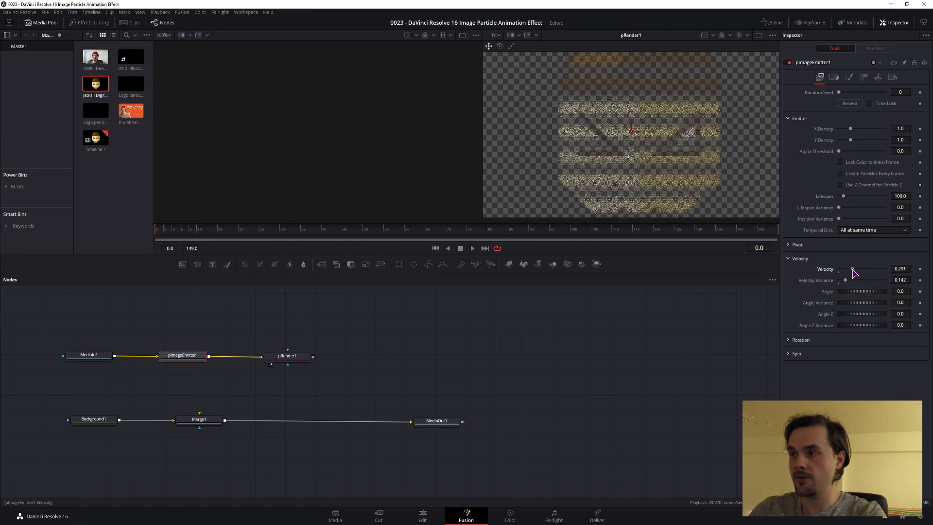
{"action": "left_click", "coordinate": [900, 314]}
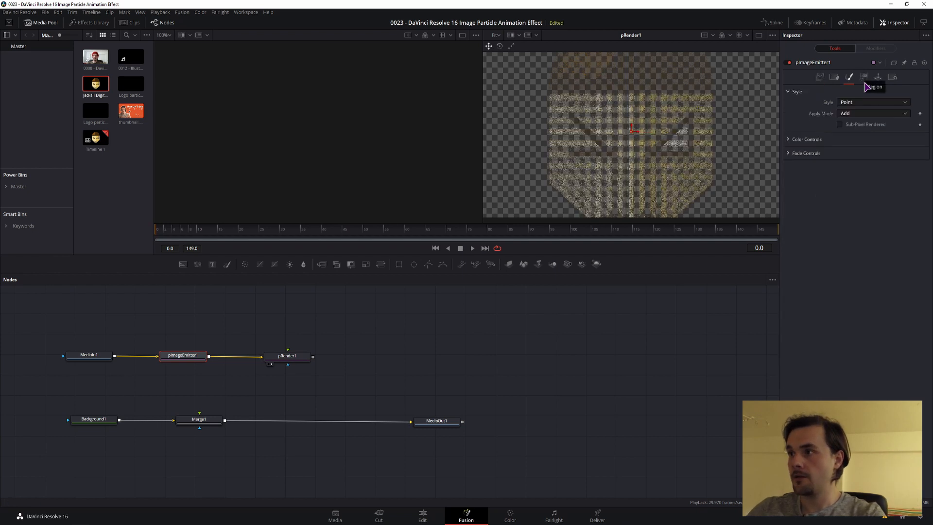
Make particles Blobs with Size 0.3898, Size Variance 0.0669 and growth over life
{"action": "left_click", "coordinate": [873, 102]}
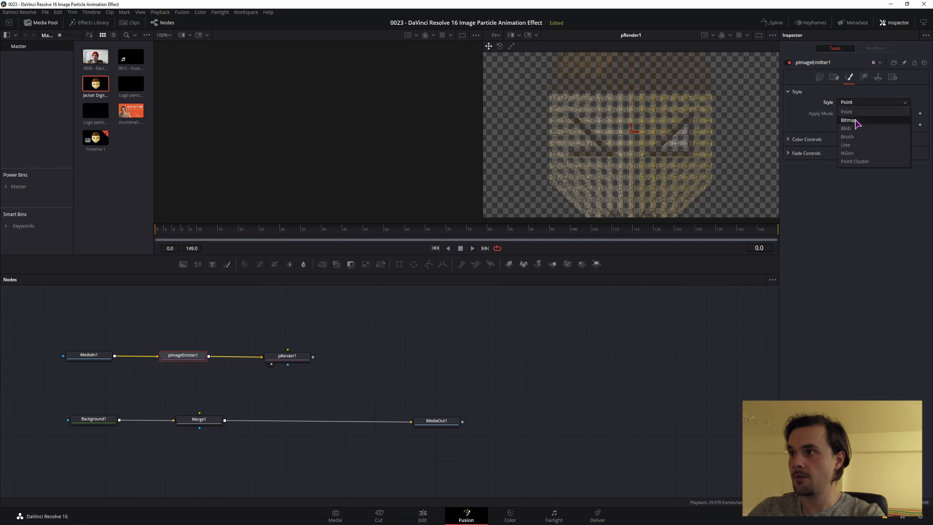
{"action": "left_click", "coordinate": [845, 128]}
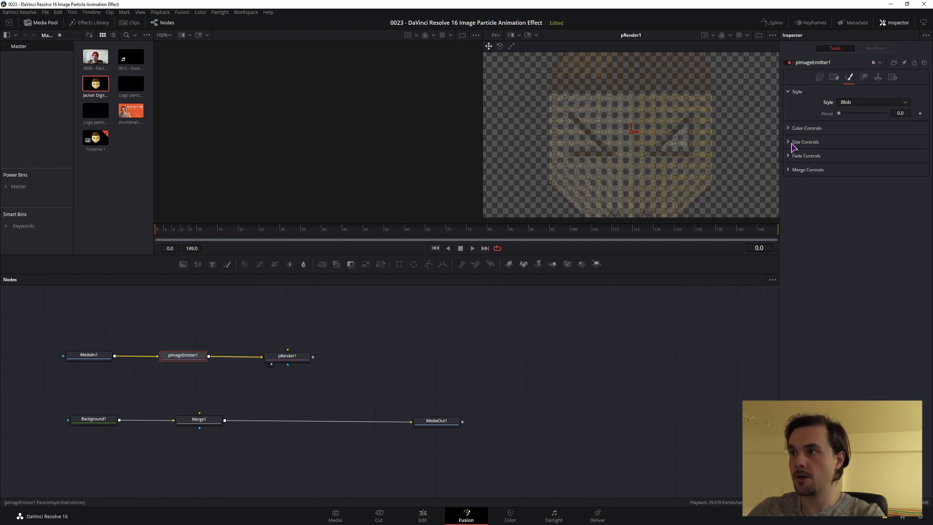
{"action": "left_click", "coordinate": [805, 142]}
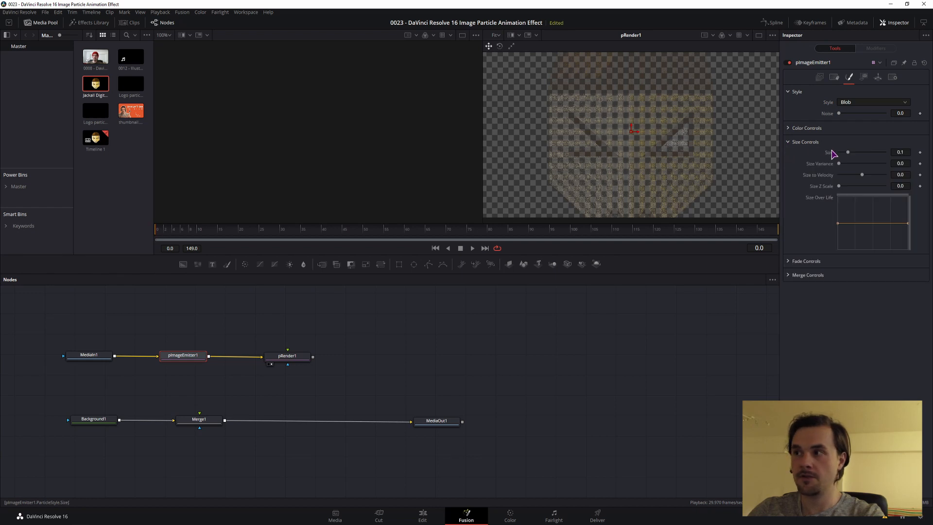
{"action": "left_click_drag", "start_coordinate": [847, 151], "coordinate": [874, 151]}
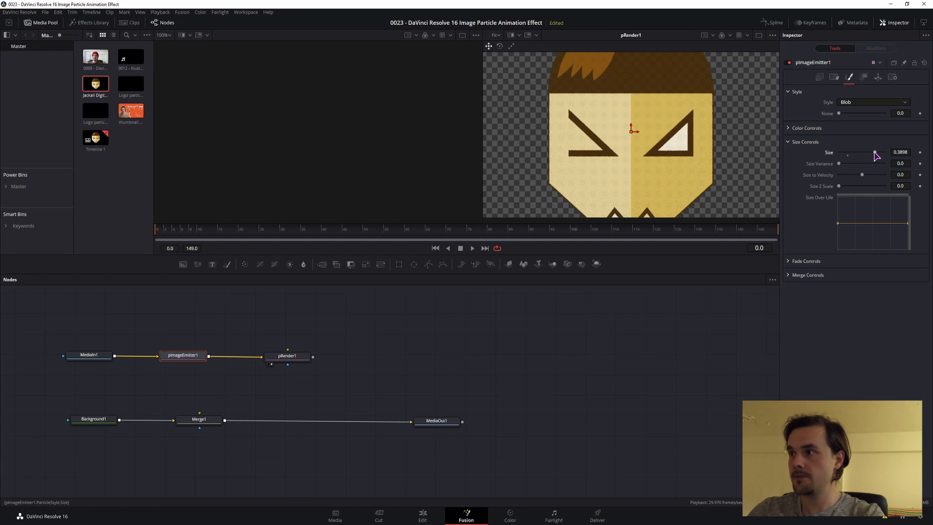
{"action": "left_click_drag", "start_coordinate": [837, 164], "coordinate": [863, 163]}
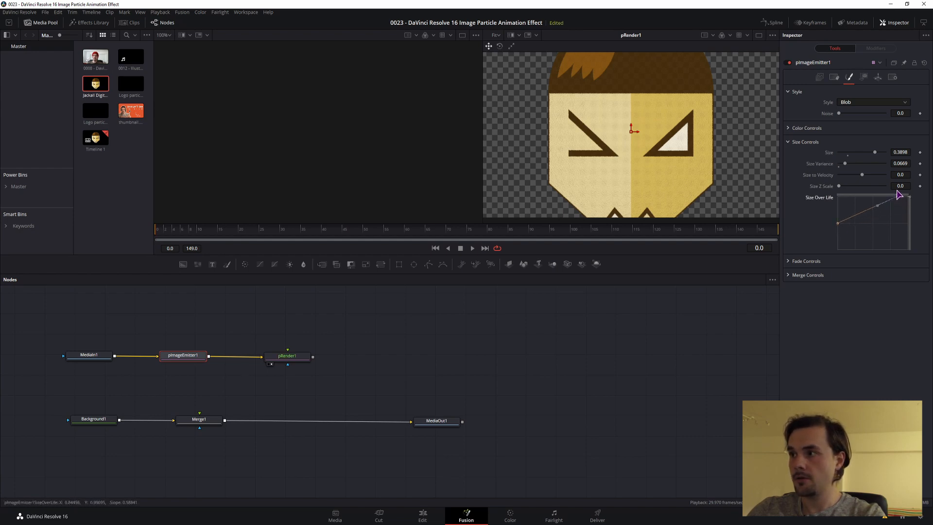
{"action": "left_click_drag", "start_coordinate": [895, 193], "coordinate": [865, 216]}
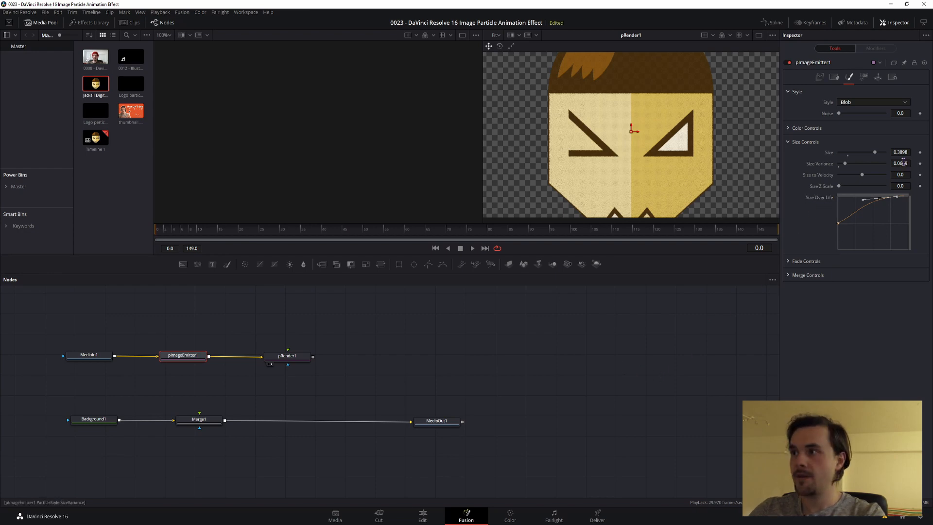
{"action": "left_click", "coordinate": [820, 77]}
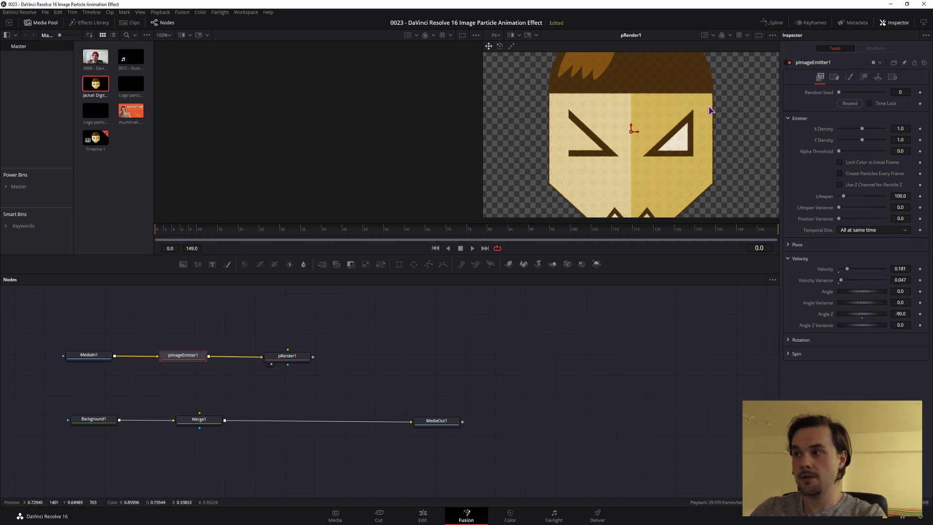
Review the emitter's Style, 3D and Settings tabs, then select pRender1
{"action": "left_click", "coordinate": [865, 77]}
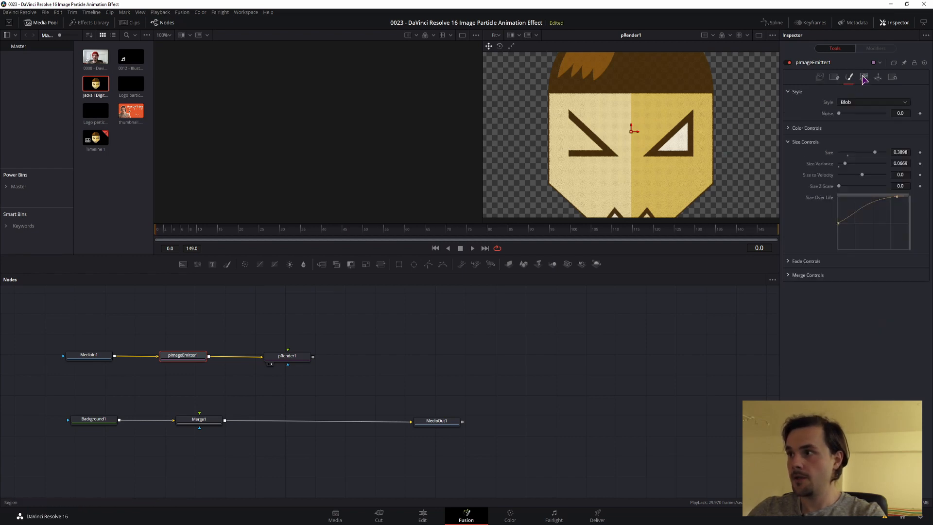
{"action": "left_click", "coordinate": [877, 77]}
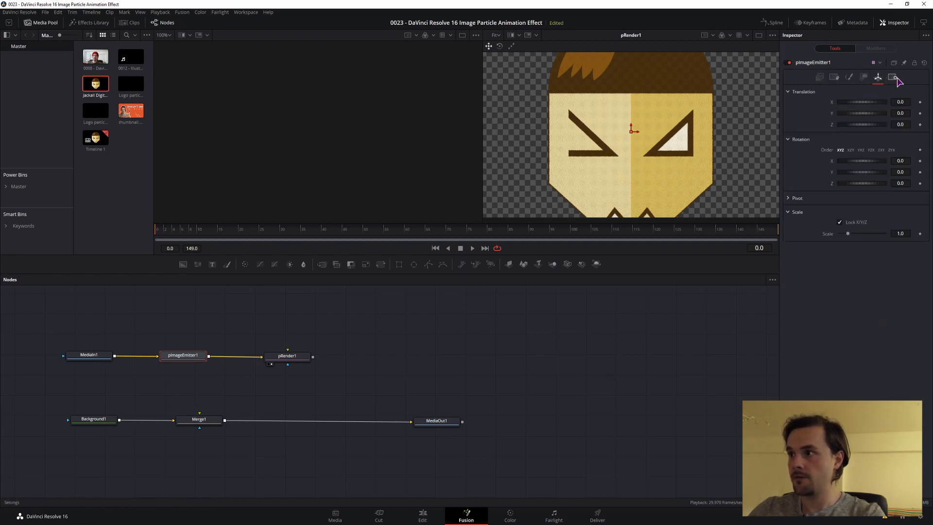
{"action": "left_click", "coordinate": [288, 356]}
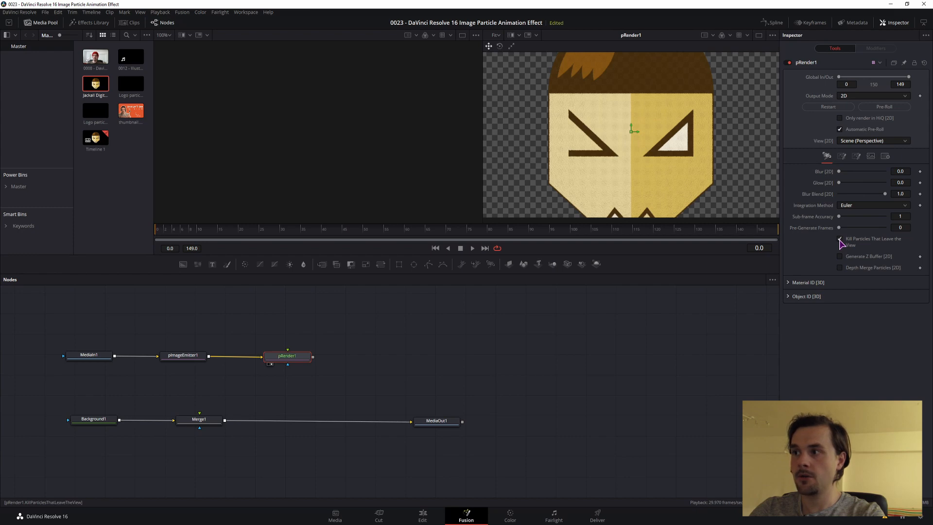
Enable Kill Particles That Leave the View on pRender1, then clear the node selection
{"action": "left_click", "coordinate": [839, 239]}
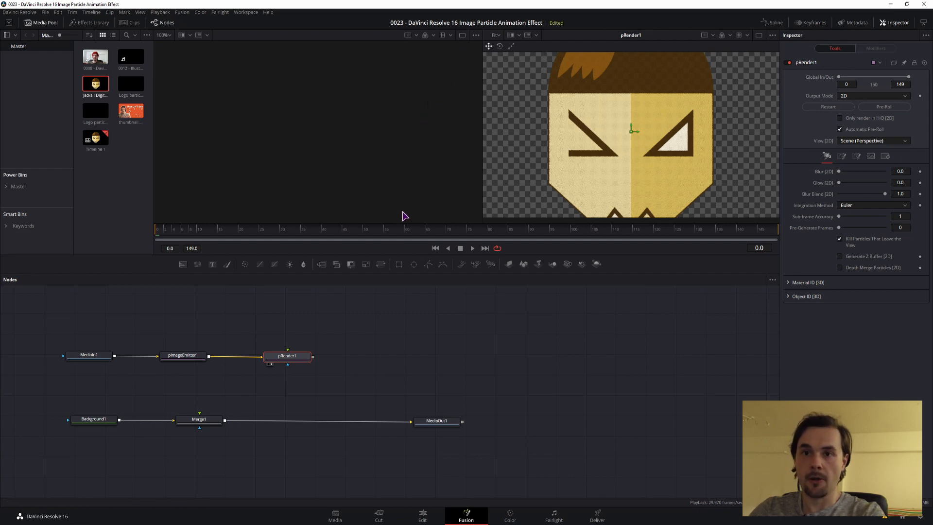
{"action": "mouse_move", "coordinate": [405, 220]}
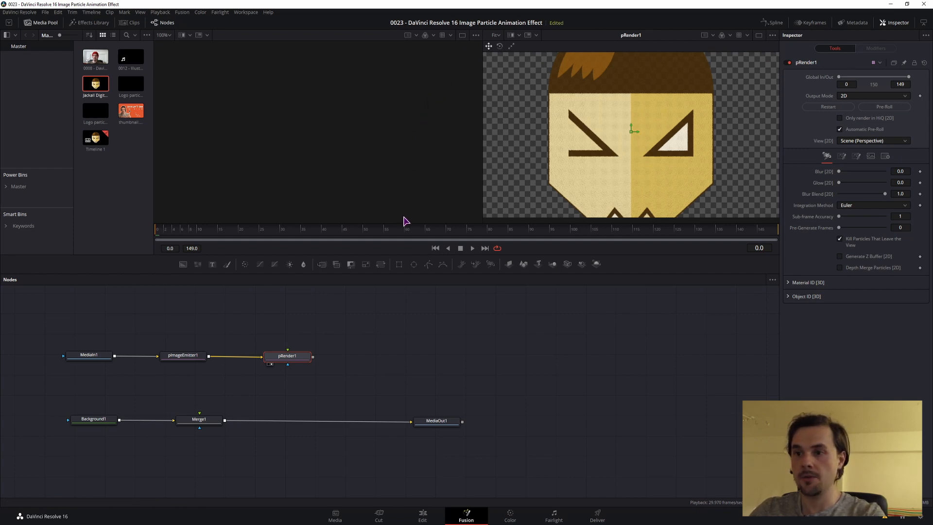
{"action": "left_click", "coordinate": [183, 356]}
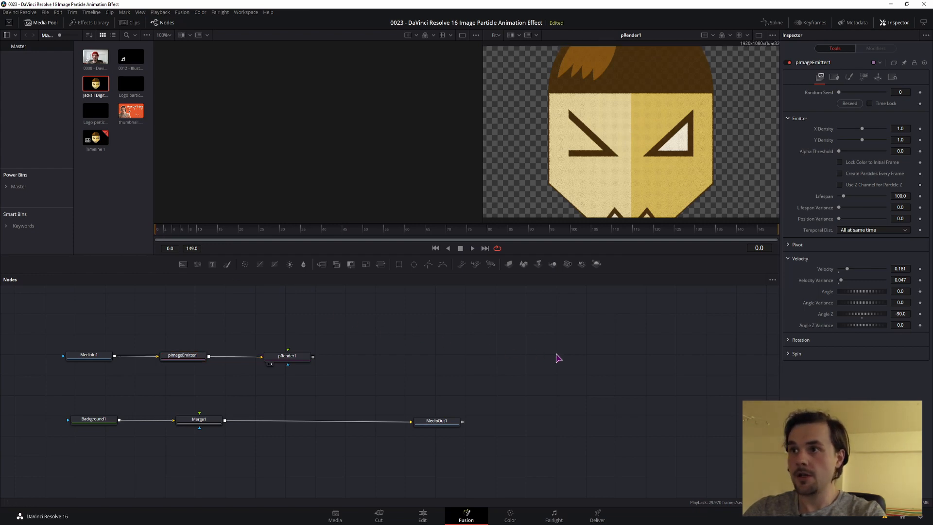
{"action": "left_click", "coordinate": [472, 248]}
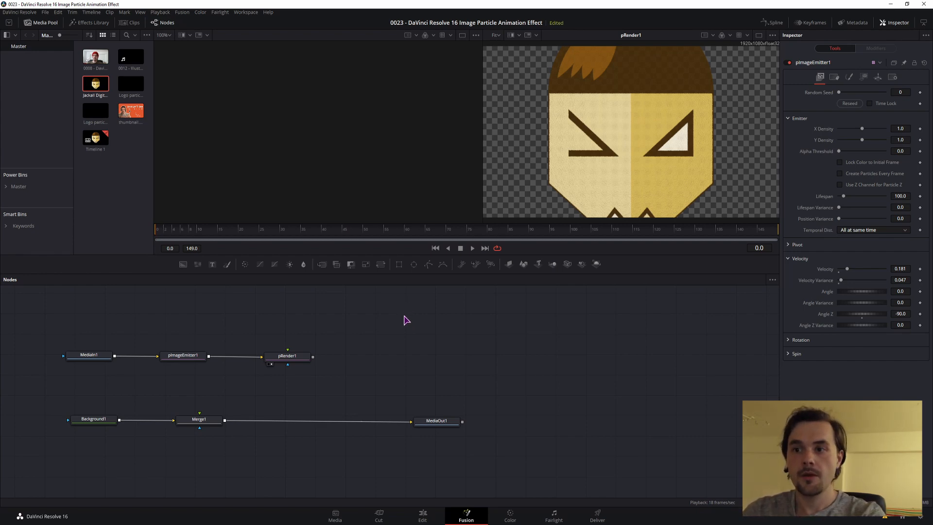
{"action": "mouse_move", "coordinate": [410, 335]}
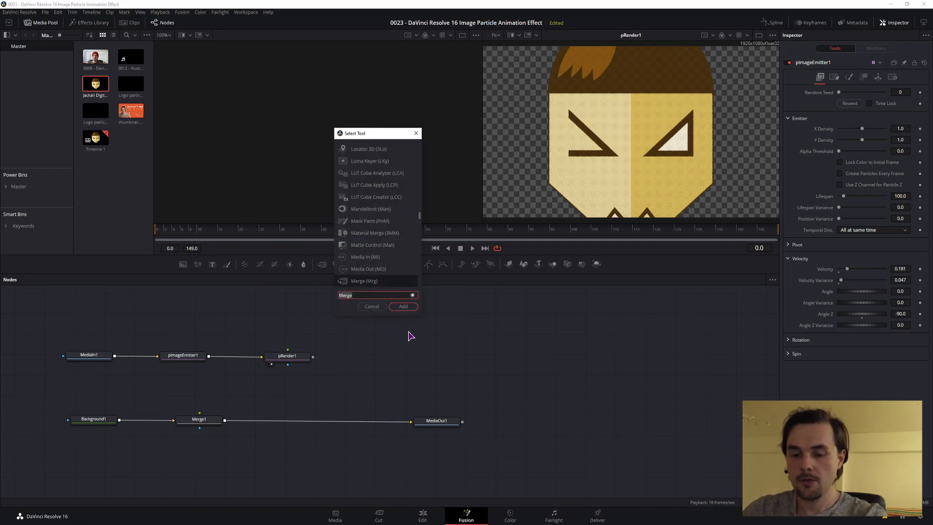
Add a Time Speed node via the tool search and set its Delay to 30 frames
{"action": "type", "text": "spe"}
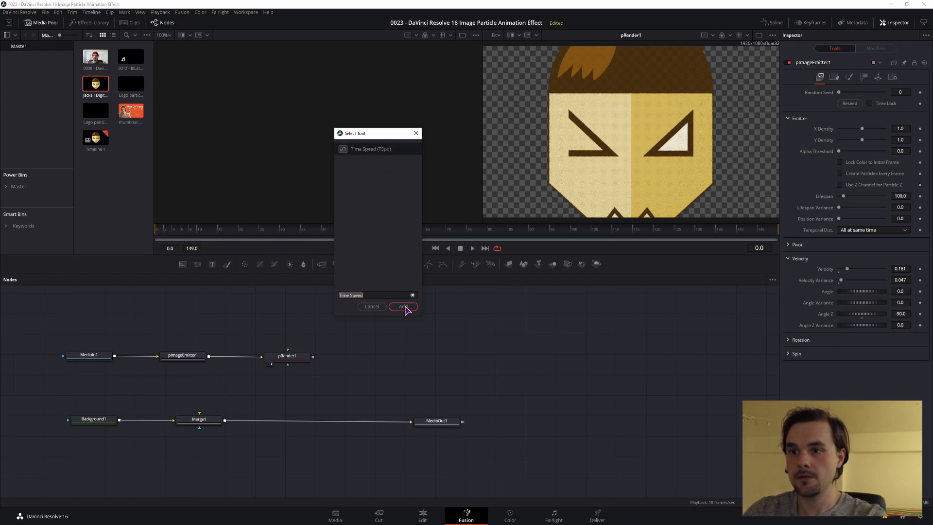
{"action": "left_click", "coordinate": [402, 306]}
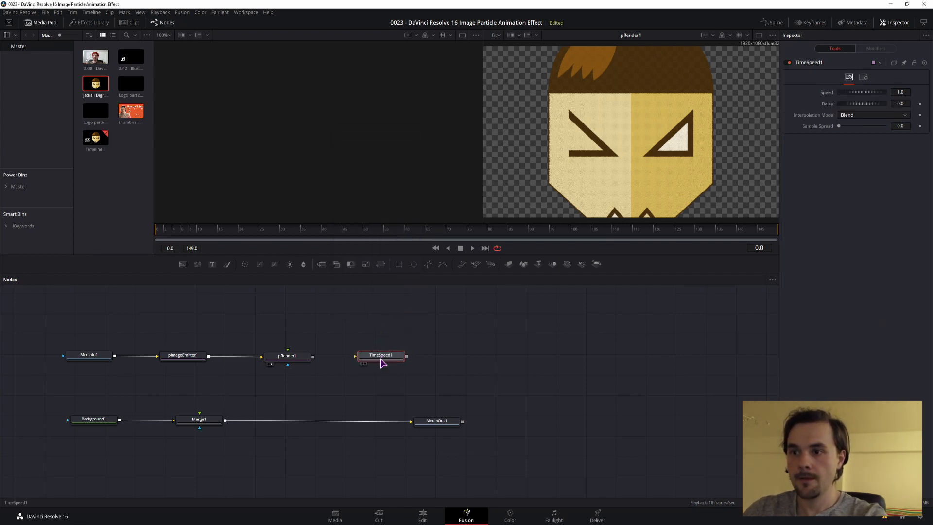
{"action": "left_click", "coordinate": [380, 355]}
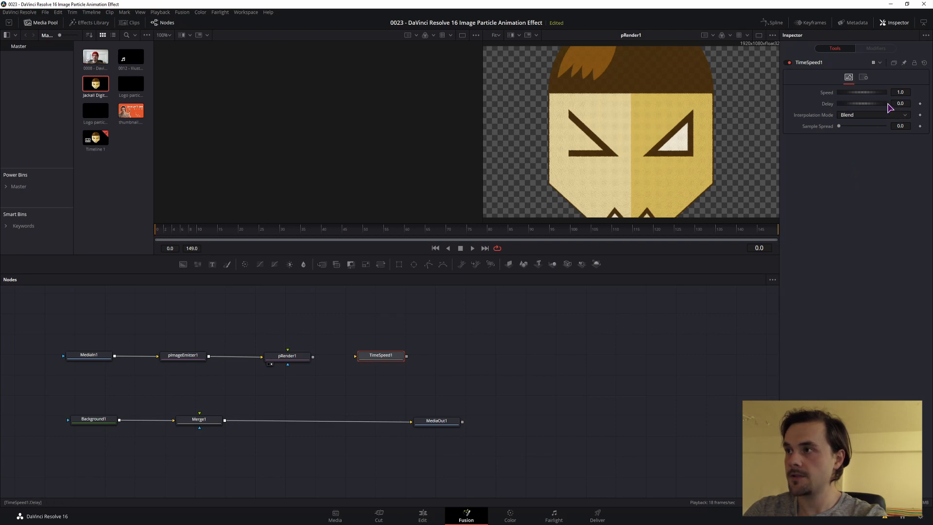
{"action": "left_click", "coordinate": [900, 103]}
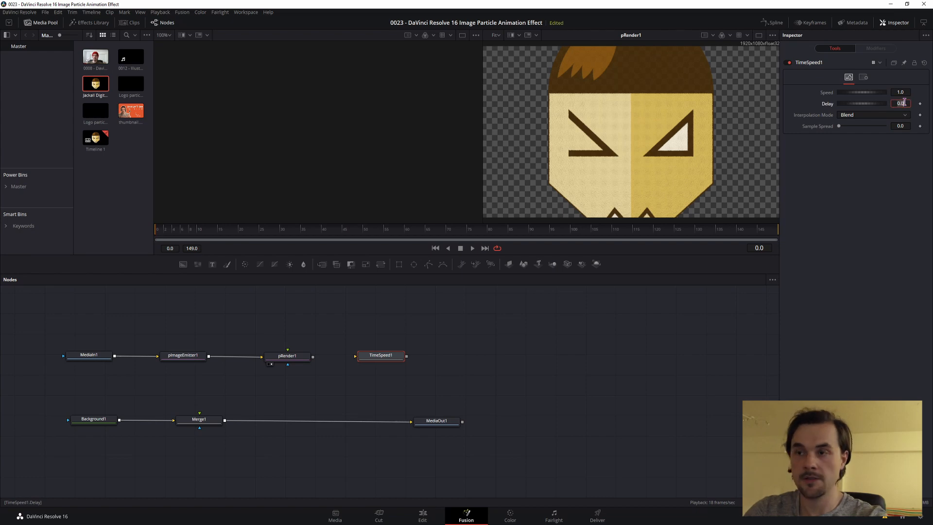
{"action": "type", "text": "30"}
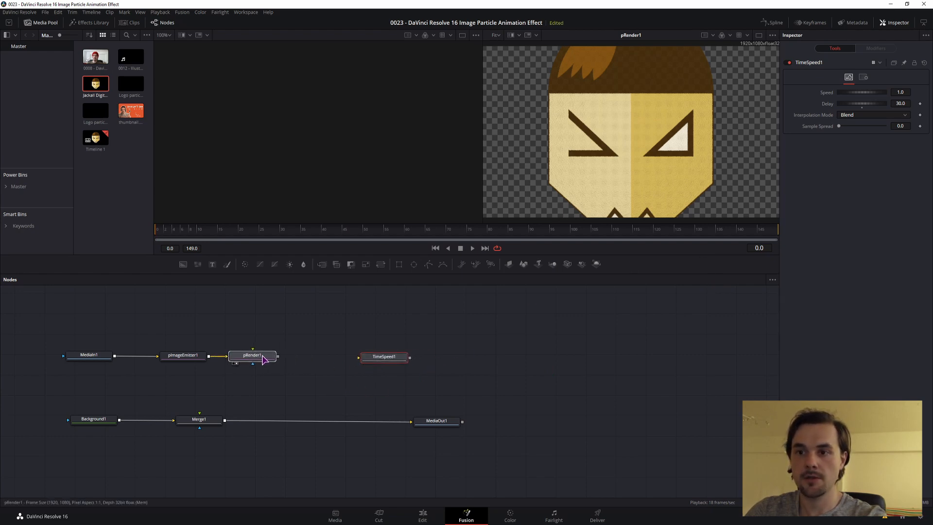
Wire pRender1 into TimeSpeed1 and MediaIn1's logo output into Merge1_1
{"action": "left_click", "coordinate": [252, 355]}
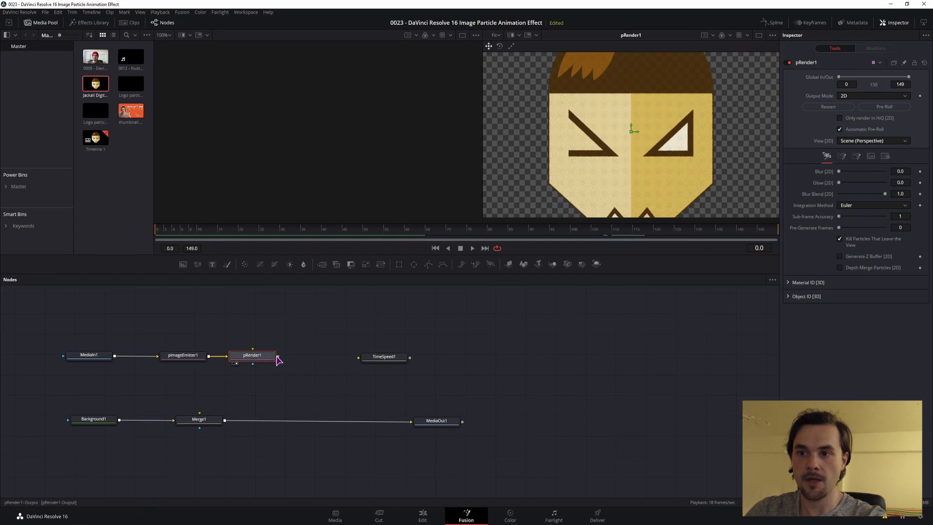
{"action": "left_click_drag", "start_coordinate": [276, 355], "coordinate": [363, 357]}
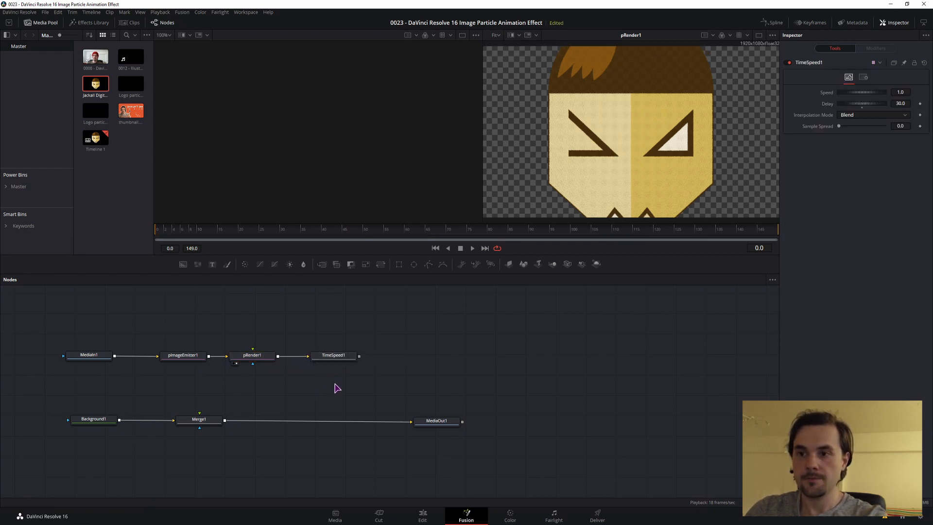
{"action": "left_click", "coordinate": [333, 355]}
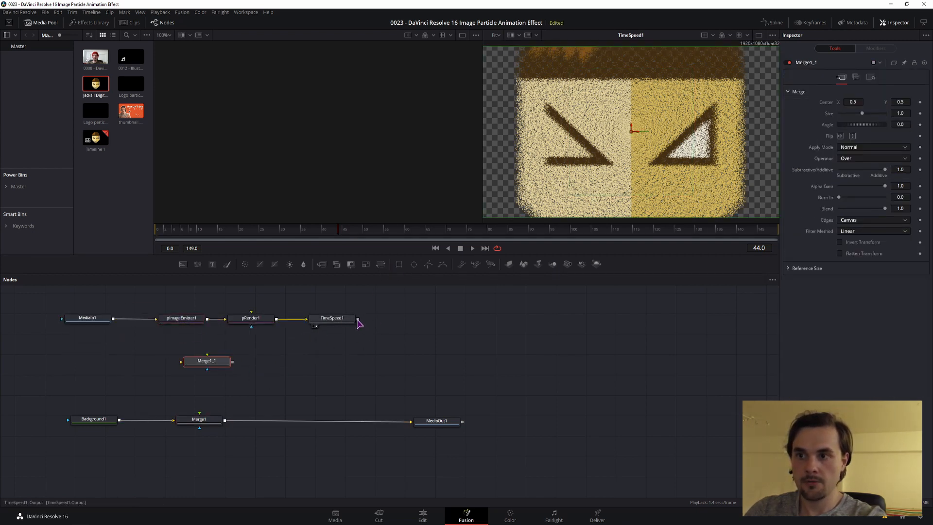
{"action": "left_click_drag", "start_coordinate": [353, 322], "coordinate": [206, 360]}
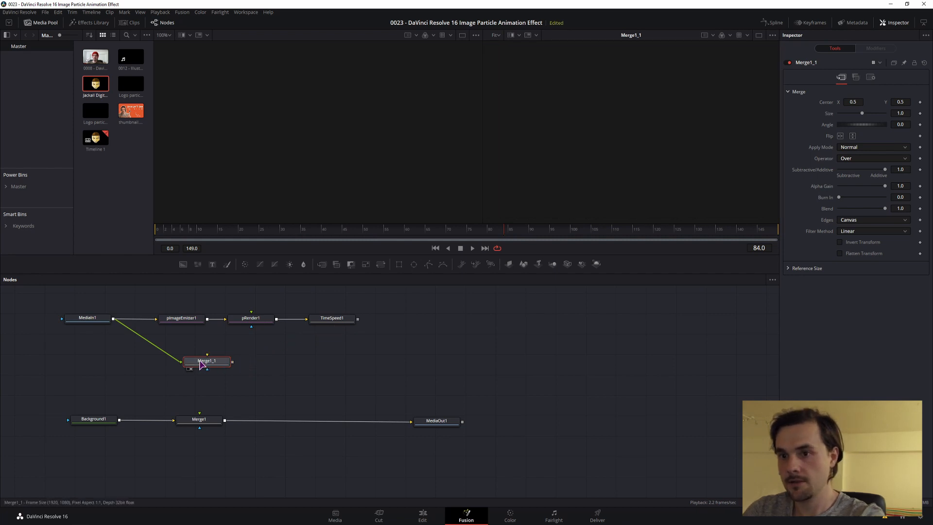
Replace Merge1_1 with a Dissolve and wire the logo and TimeSpeed streams through it into Merge1
{"action": "right_click", "coordinate": [173, 362]}
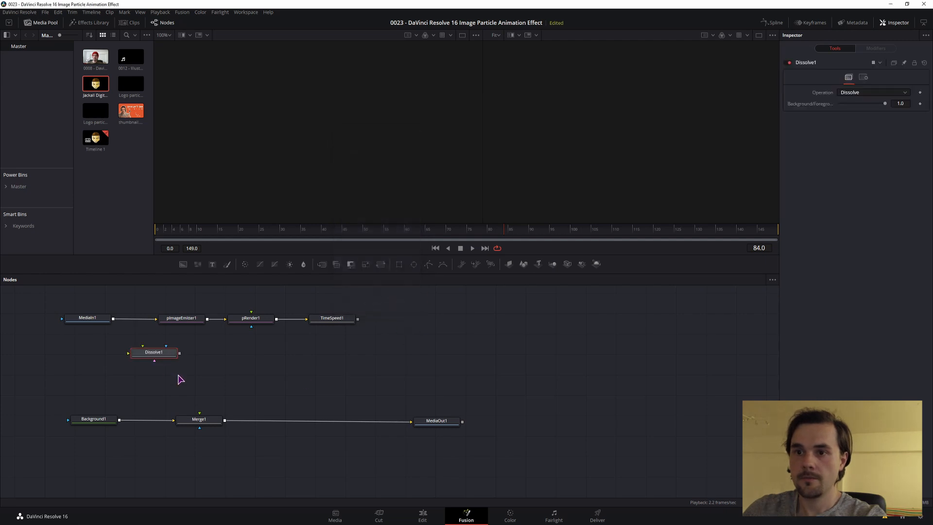
{"action": "left_click_drag", "start_coordinate": [153, 351], "coordinate": [209, 361]}
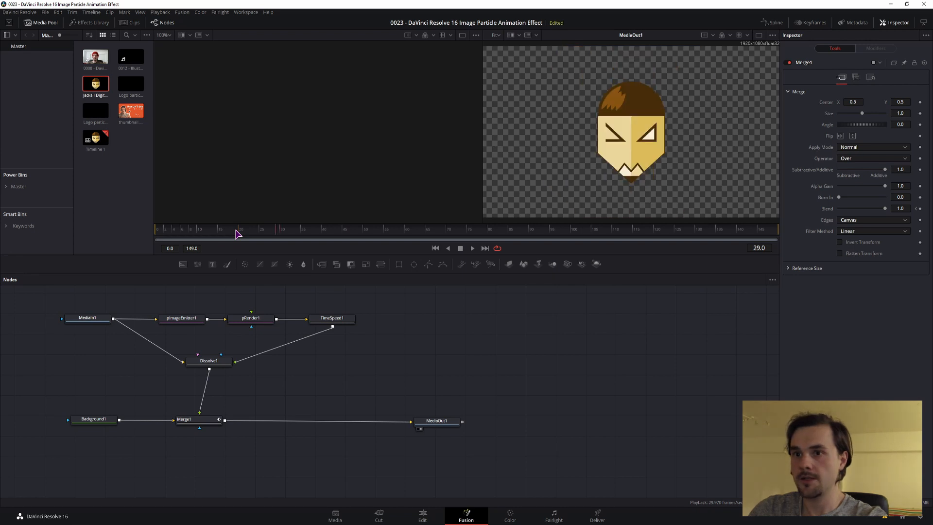
In pRender1's Scene settings, set Translation Z to 1.4 to shrink the particle logo
{"action": "left_click", "coordinate": [251, 316]}
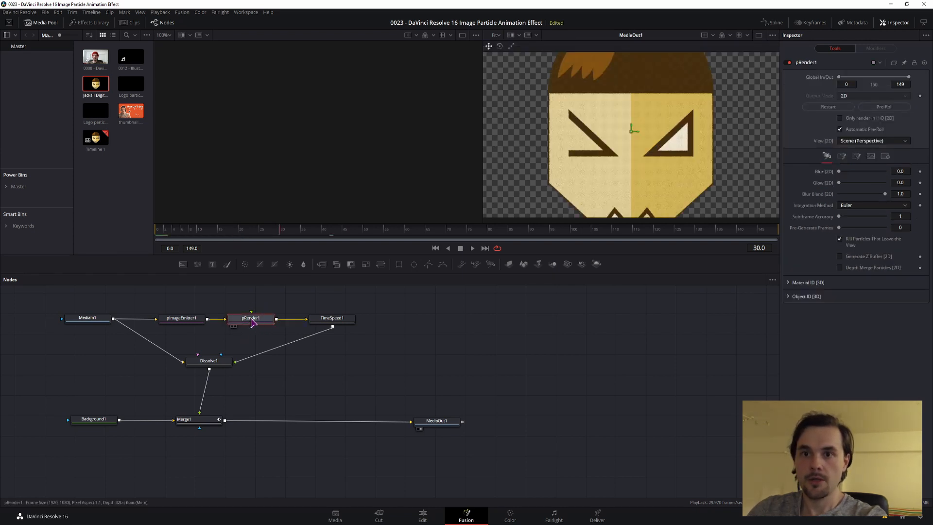
{"action": "left_click", "coordinate": [843, 156]}
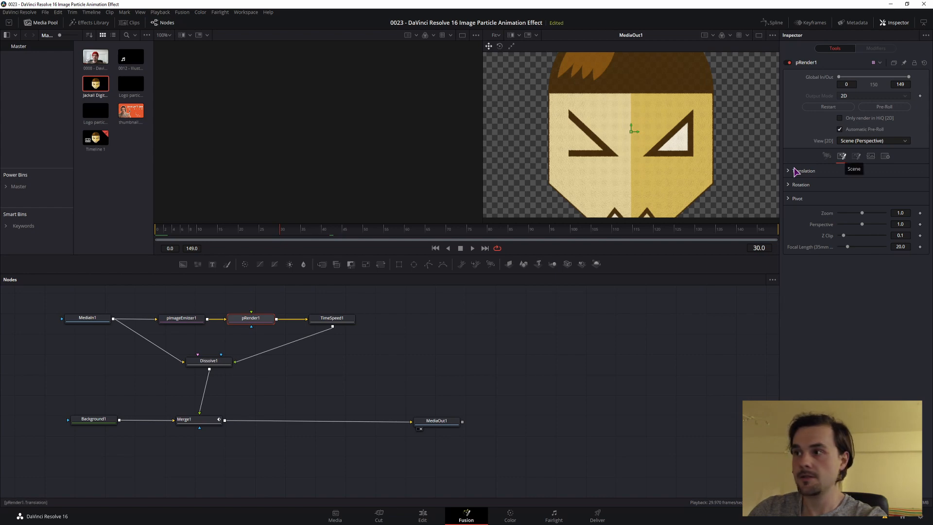
{"action": "left_click", "coordinate": [789, 171]}
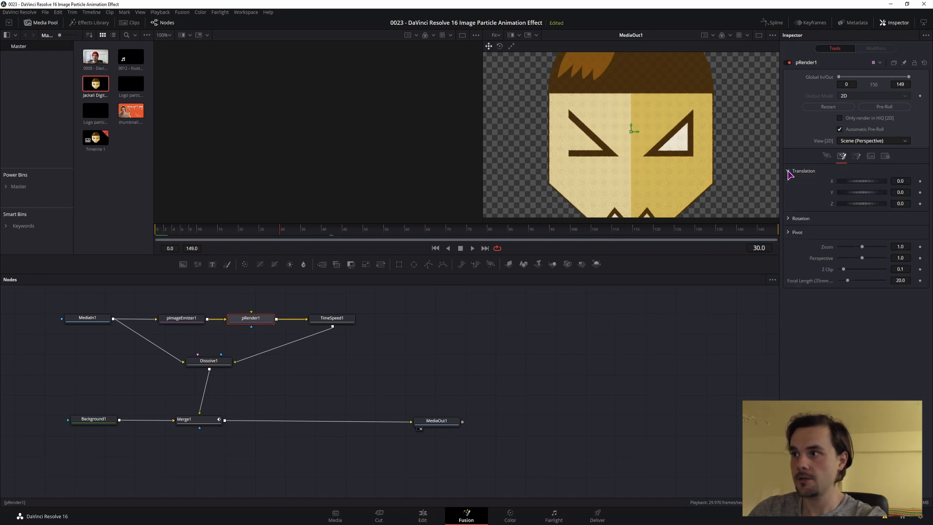
{"action": "left_click", "coordinate": [900, 203]}
{"action": "type", "text": "1.4"}
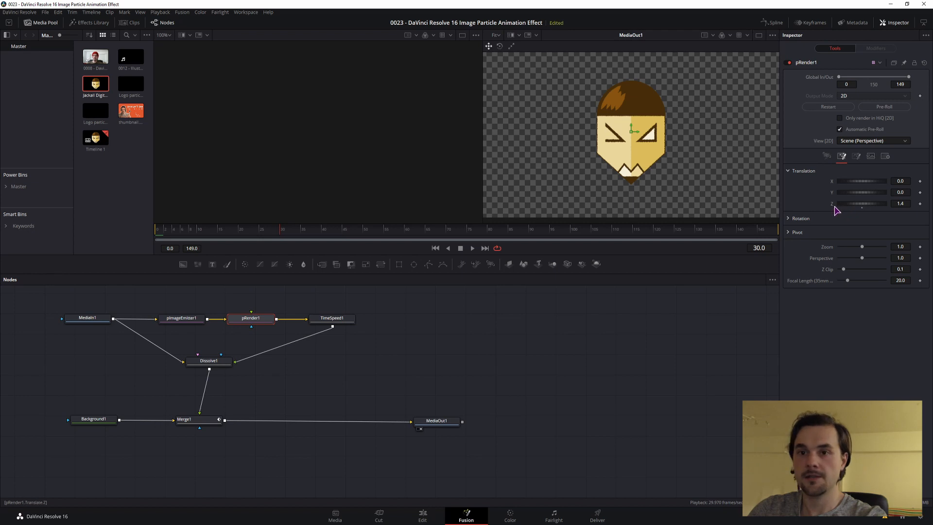
{"action": "mouse_move", "coordinate": [619, 364]}
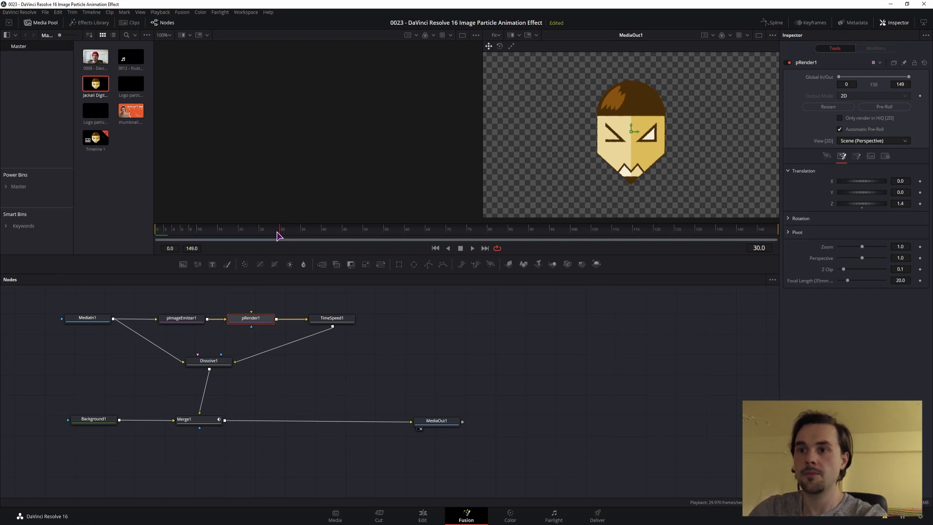
{"action": "mouse_move", "coordinate": [323, 286]}
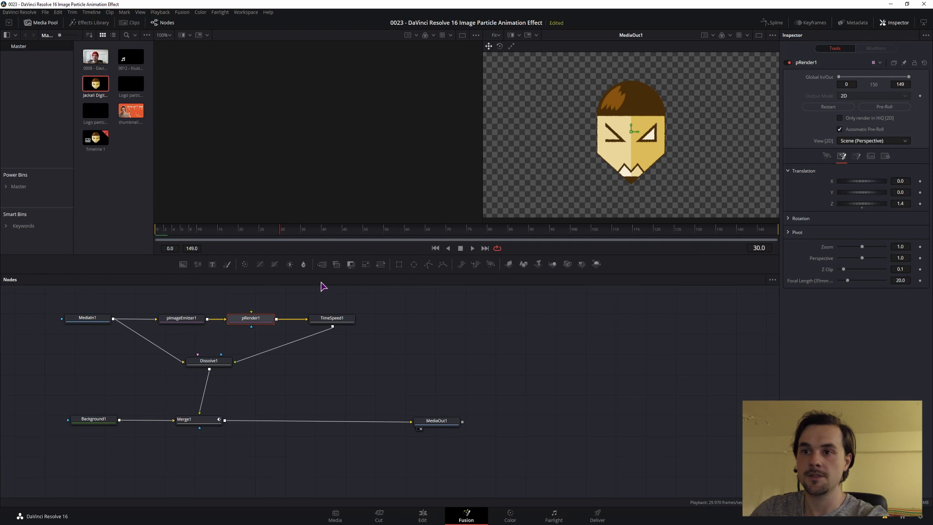
Play the comp to preview the particle burst, stop, and select pImageEmitter1
{"action": "left_click", "coordinate": [472, 248]}
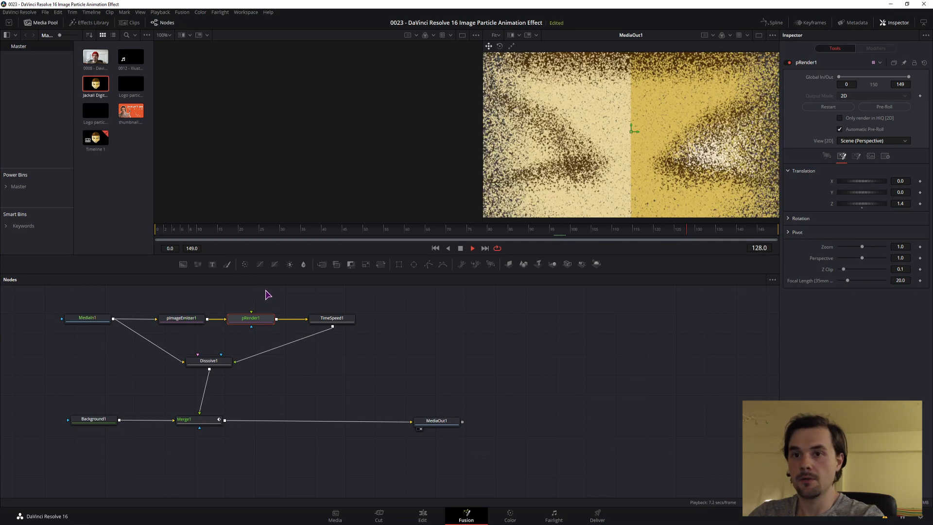
{"action": "mouse_move", "coordinate": [693, 244]}
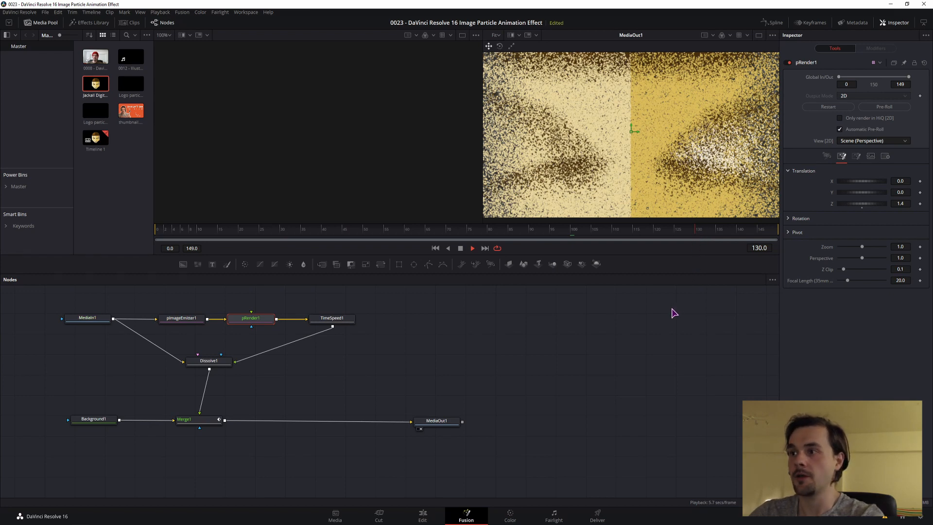
{"action": "left_click", "coordinate": [209, 361]}
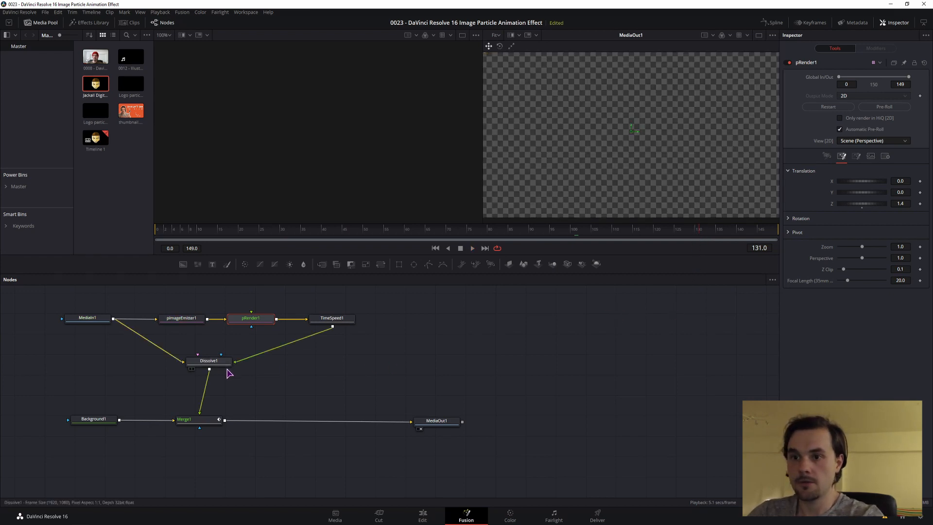
{"action": "left_click", "coordinate": [181, 318]}
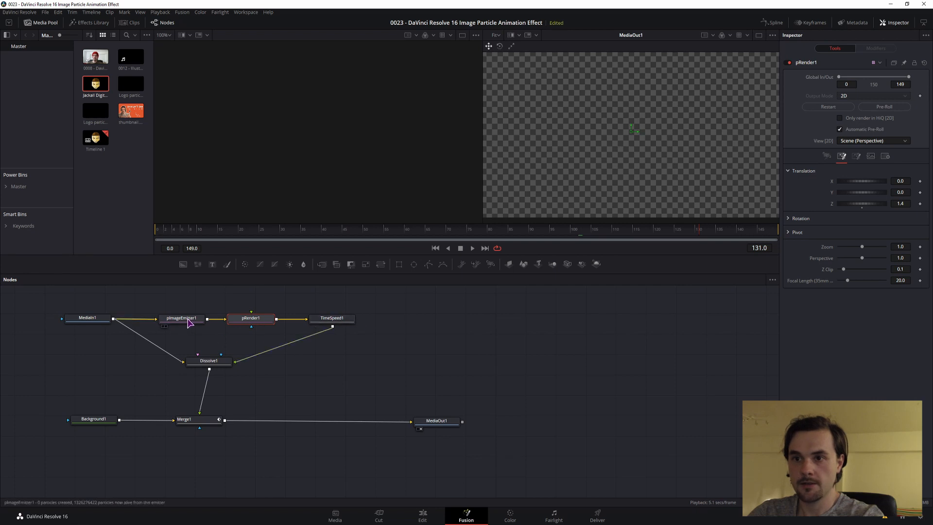
{"action": "left_click", "coordinate": [181, 318]}
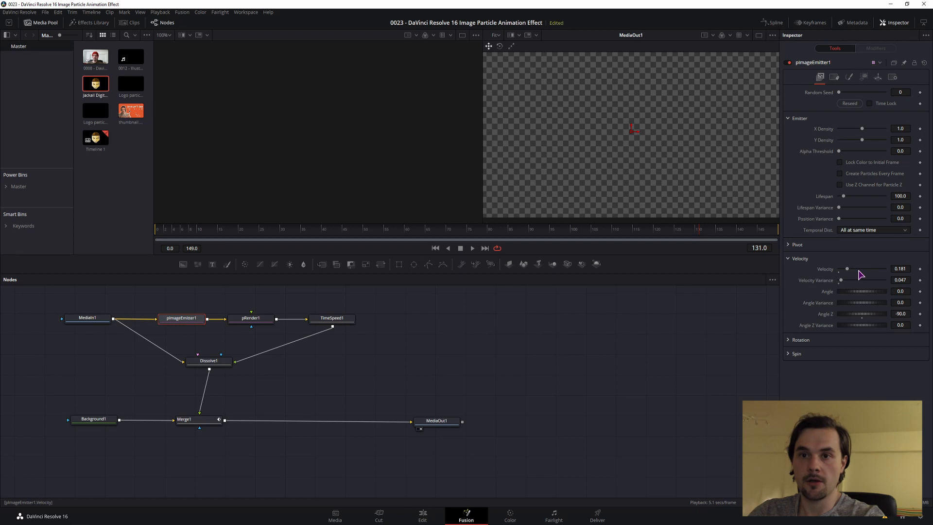
Raise pImageEmitter1 Velocity to about 0.378 and preview the result
{"action": "left_click_drag", "start_coordinate": [846, 268], "coordinate": [855, 268]}
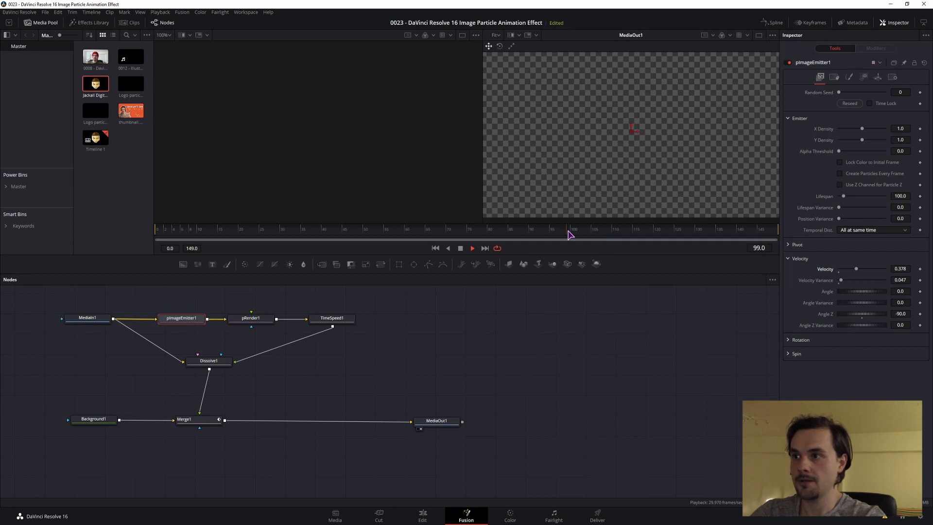
{"action": "left_click", "coordinate": [422, 516]}
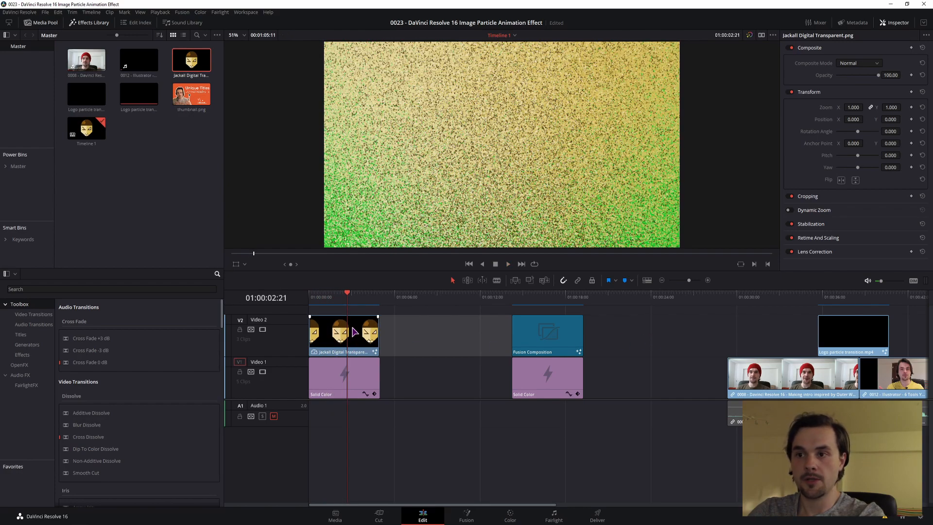
Inspect the Fusion Composition clip's node comp, then return to the Edit timeline to play the logo over the webcam footage
{"action": "left_click", "coordinate": [465, 515]}
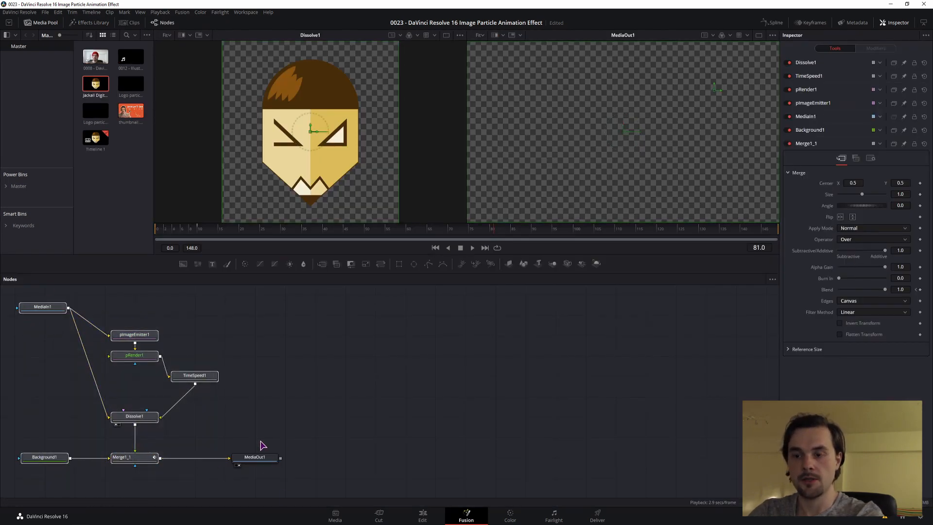
{"action": "left_click", "coordinate": [422, 515]}
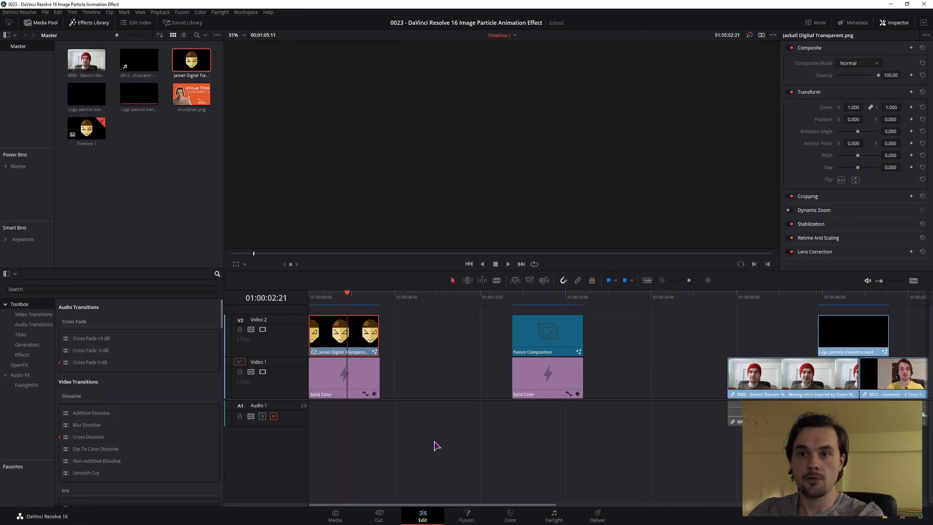
{"action": "left_click", "coordinate": [546, 335]}
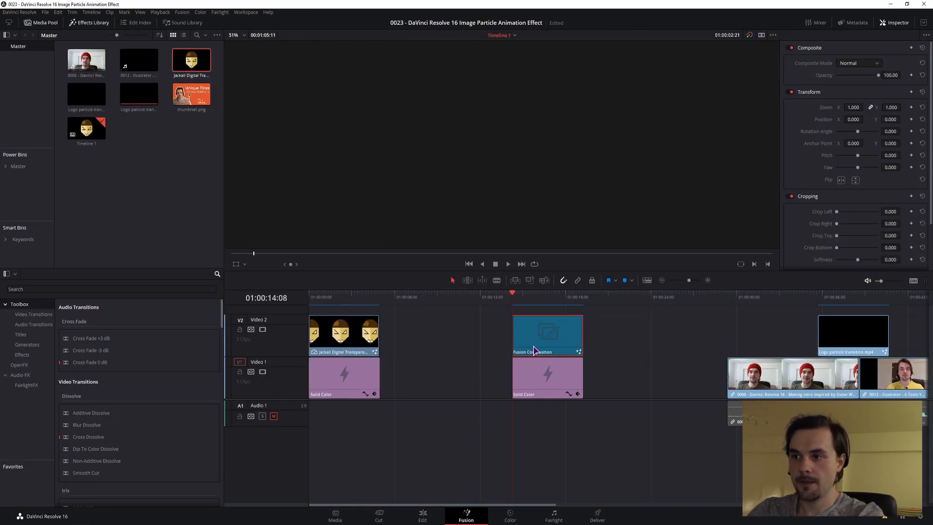
{"action": "double_click", "coordinate": [546, 334]}
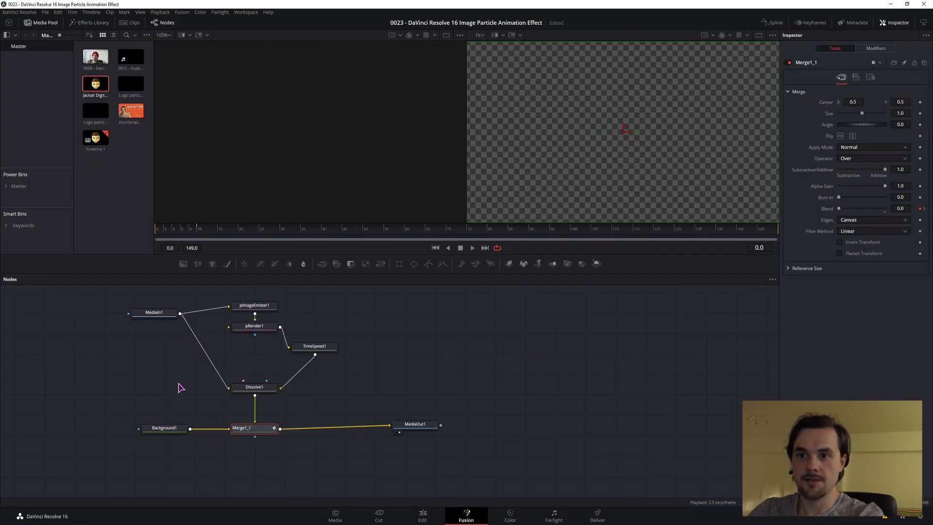
{"action": "left_click", "coordinate": [154, 312]}
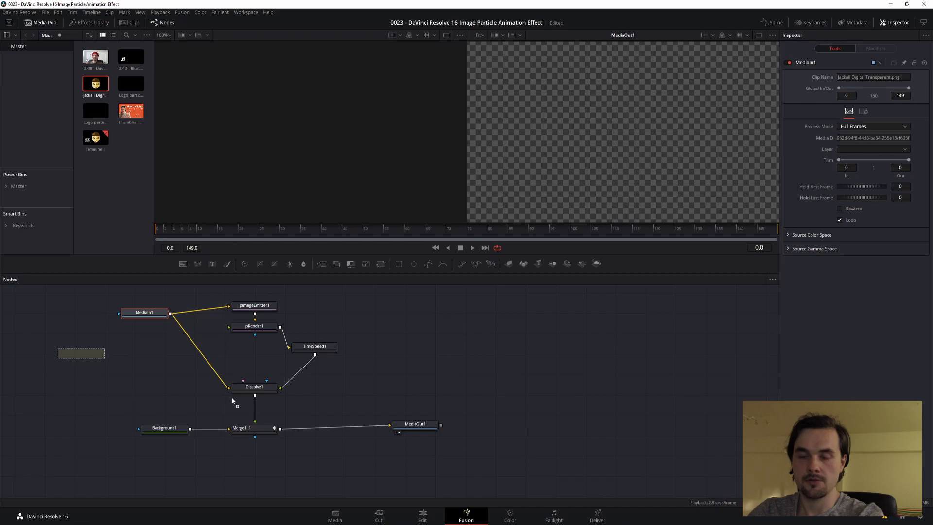
{"action": "left_click", "coordinate": [421, 515]}
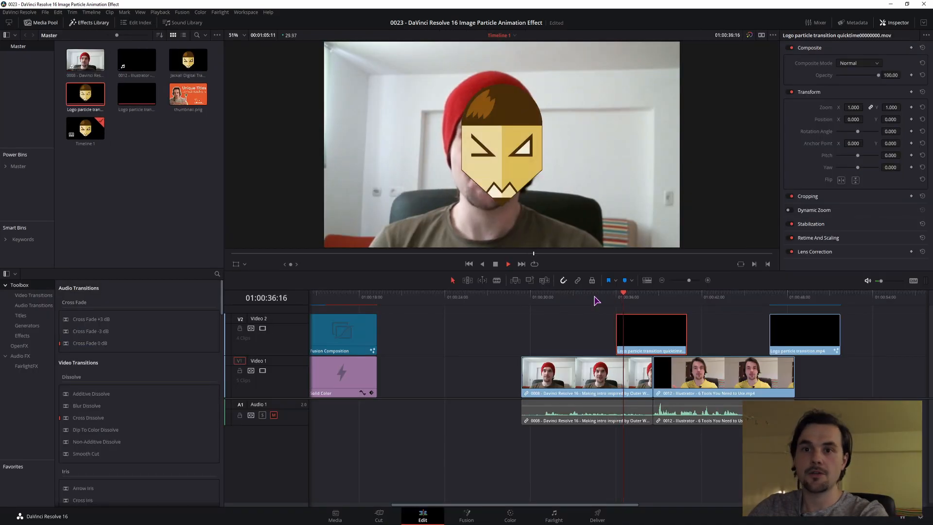